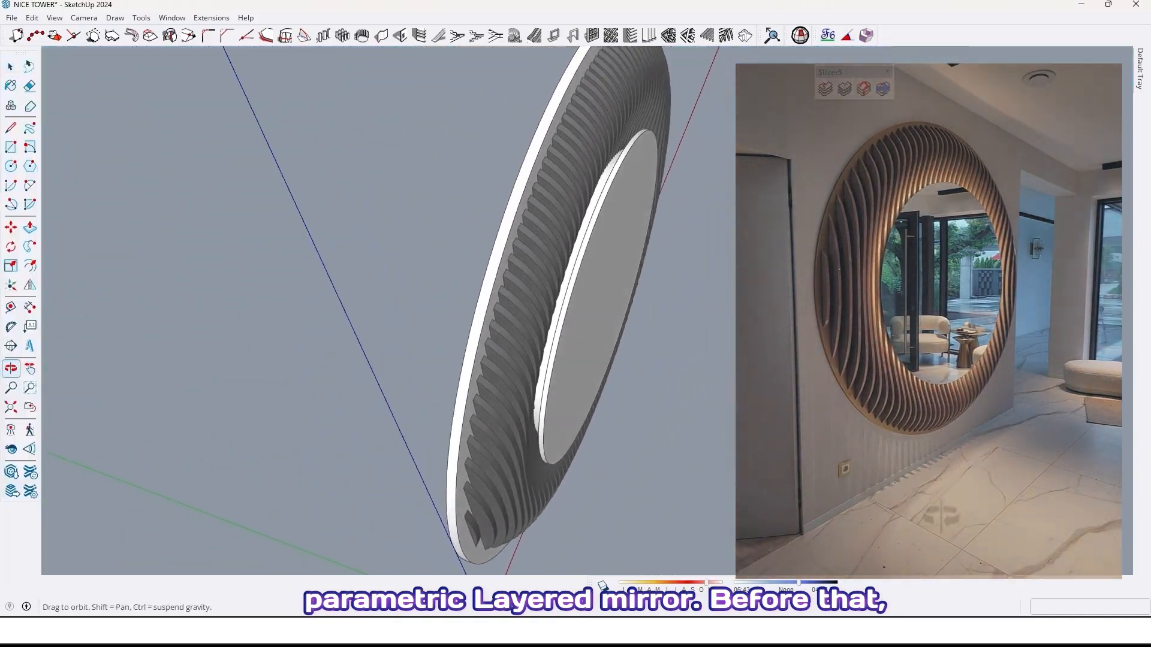
Draw a 70 cm radius circle centred on the origin
drag(514, 294, 330, 183)
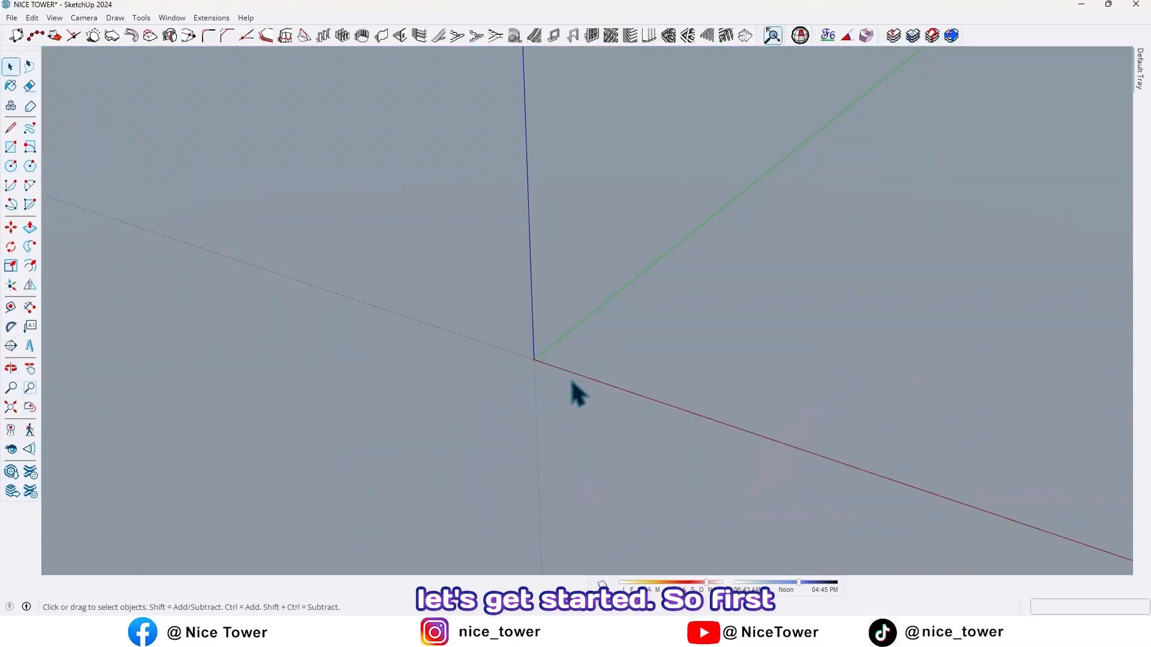
click(11, 166)
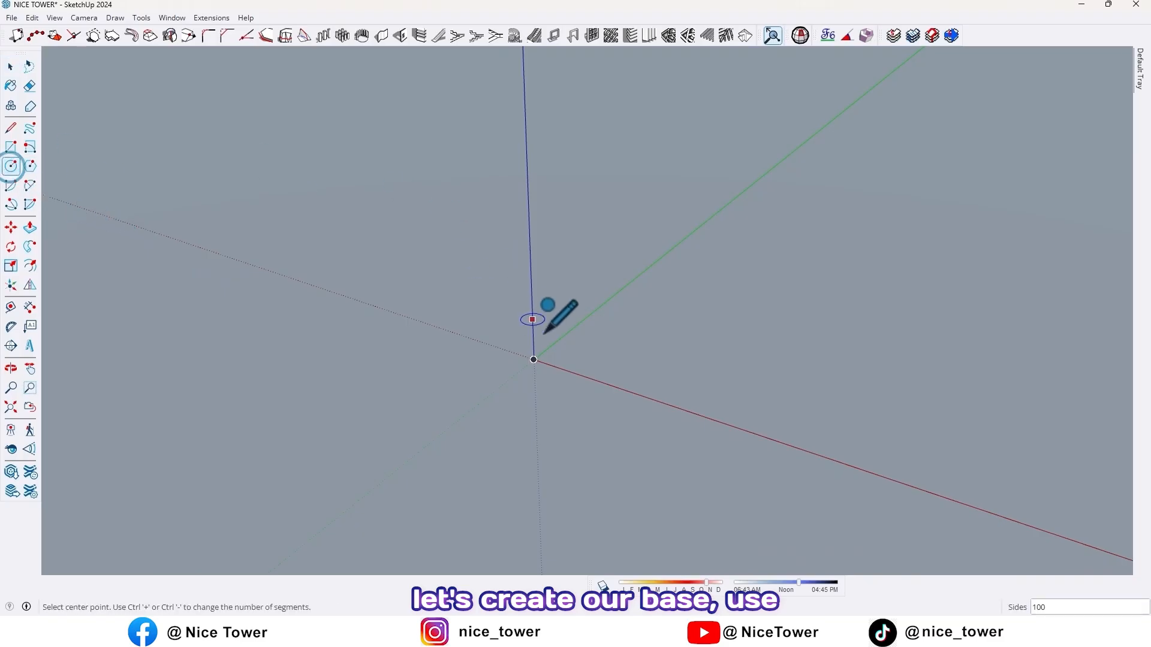
drag(534, 360, 653, 371)
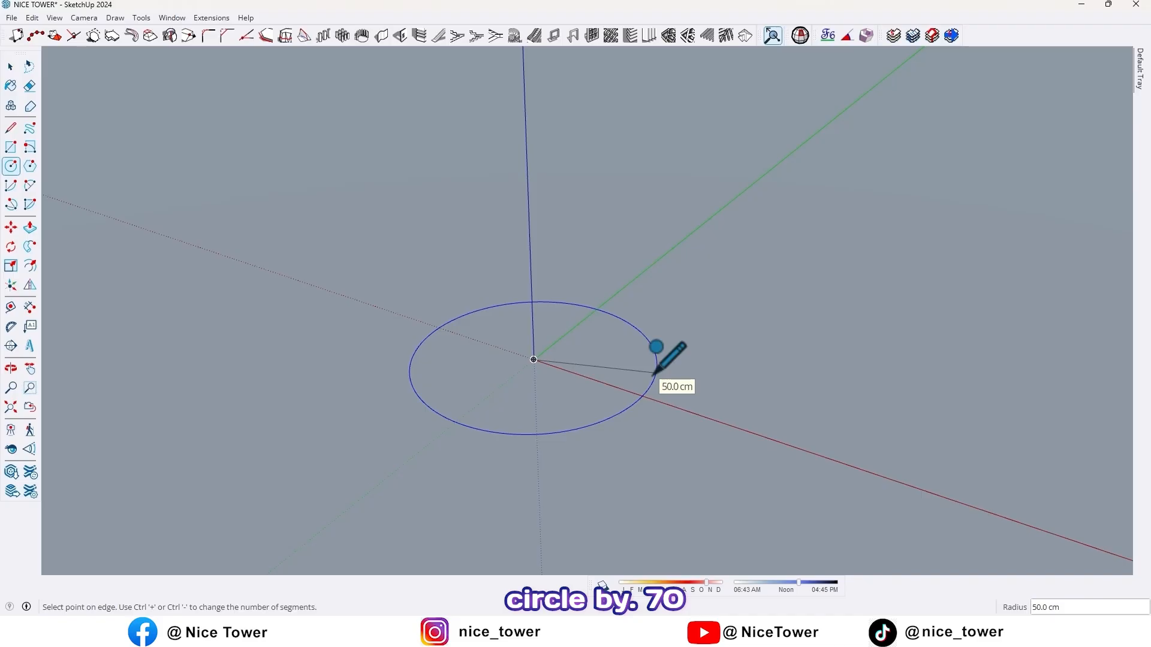
text(70)
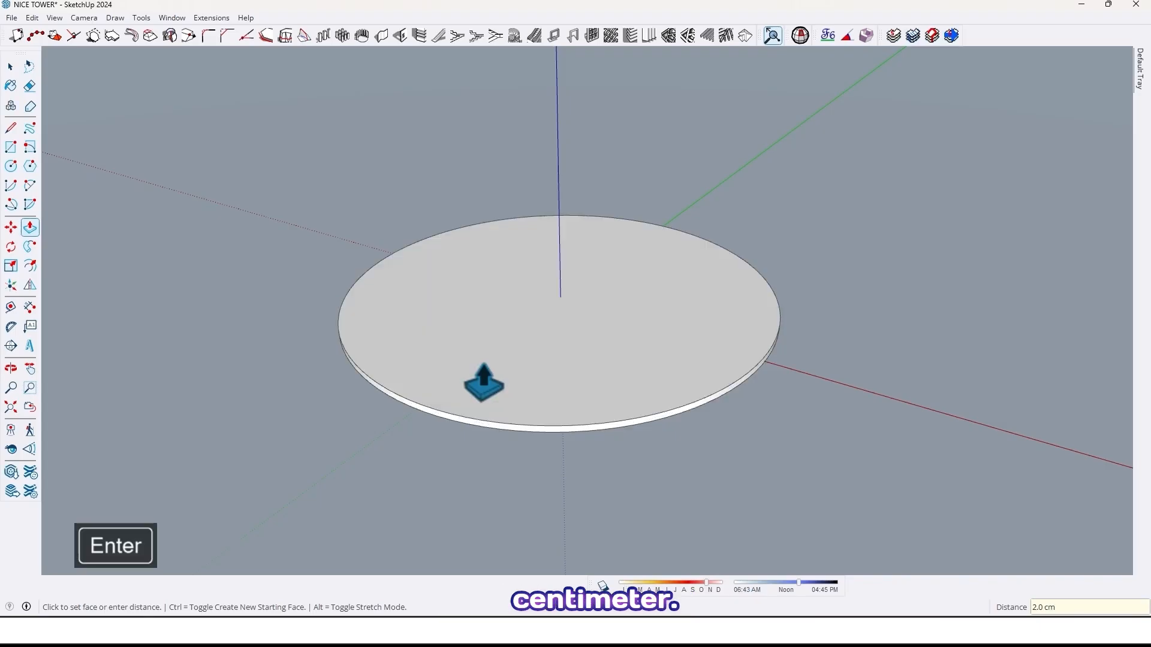
Make the whole disc a single group and move the group into position
click(10, 65)
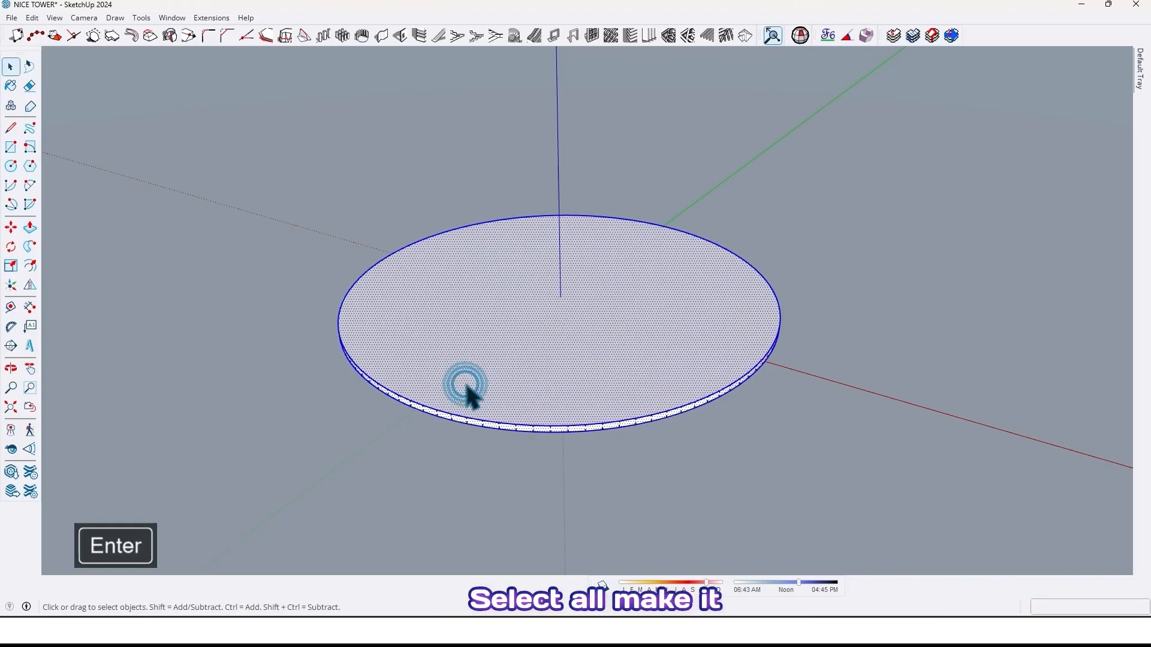
right_click(463, 393)
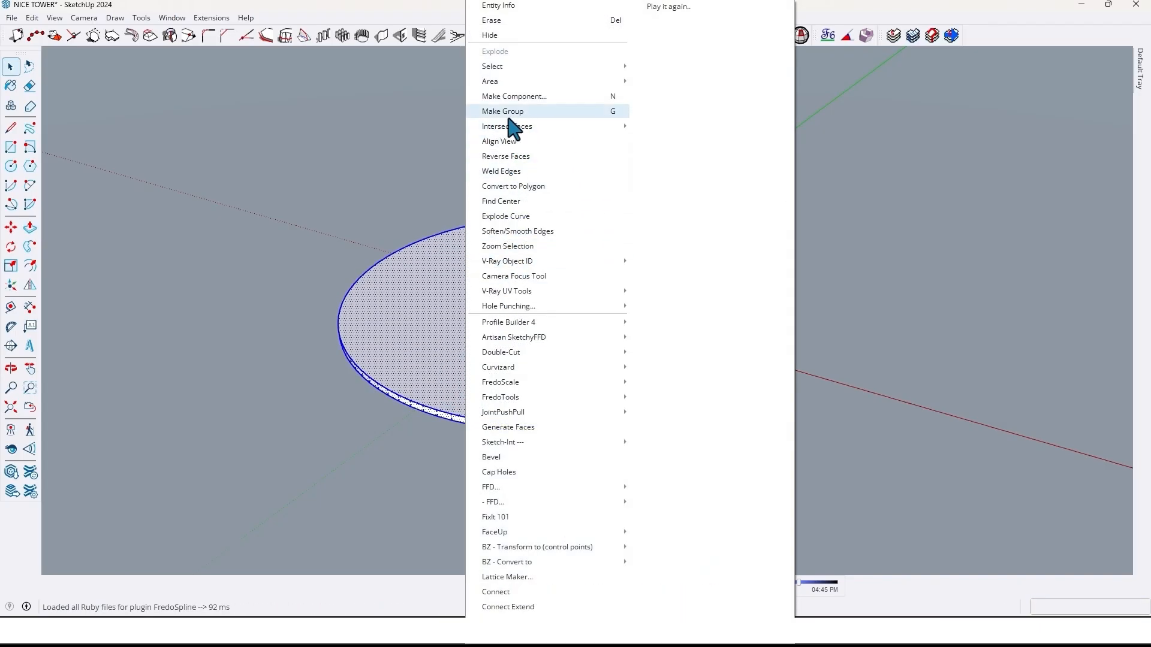
click(503, 111)
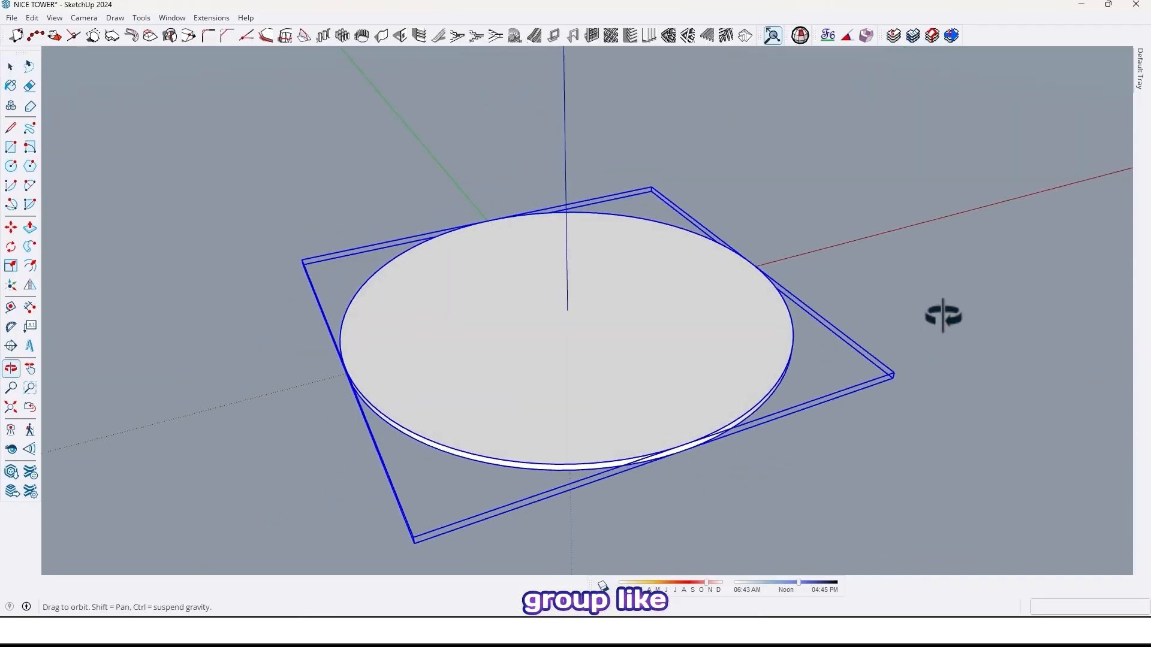
drag(942, 315, 613, 210)
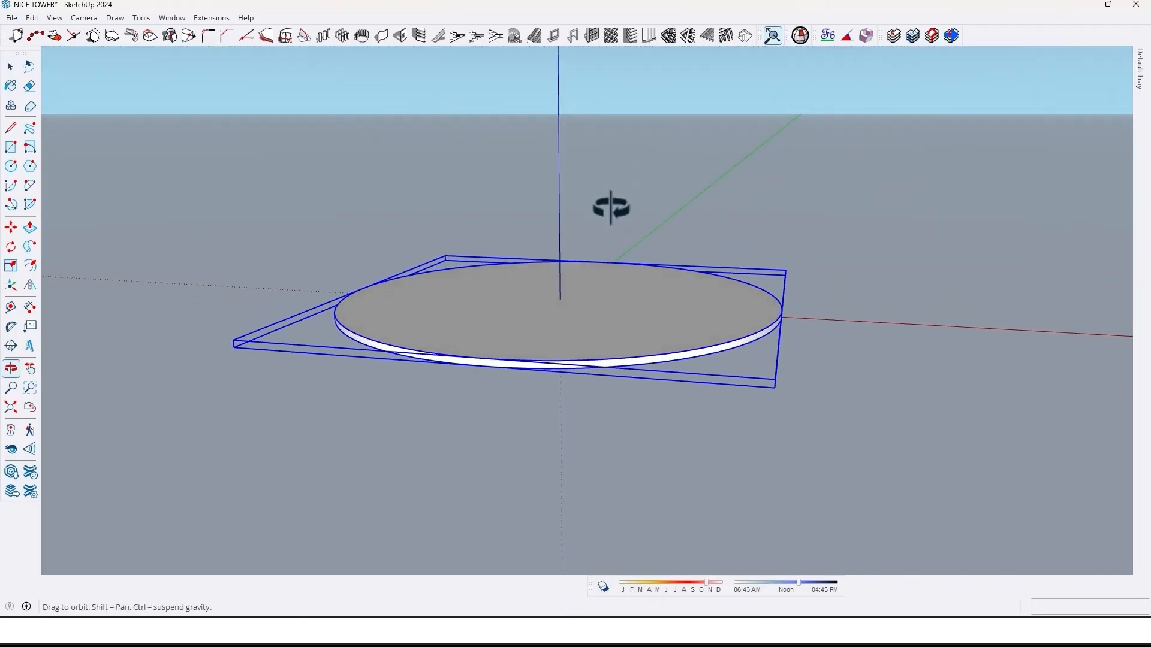
click(10, 226)
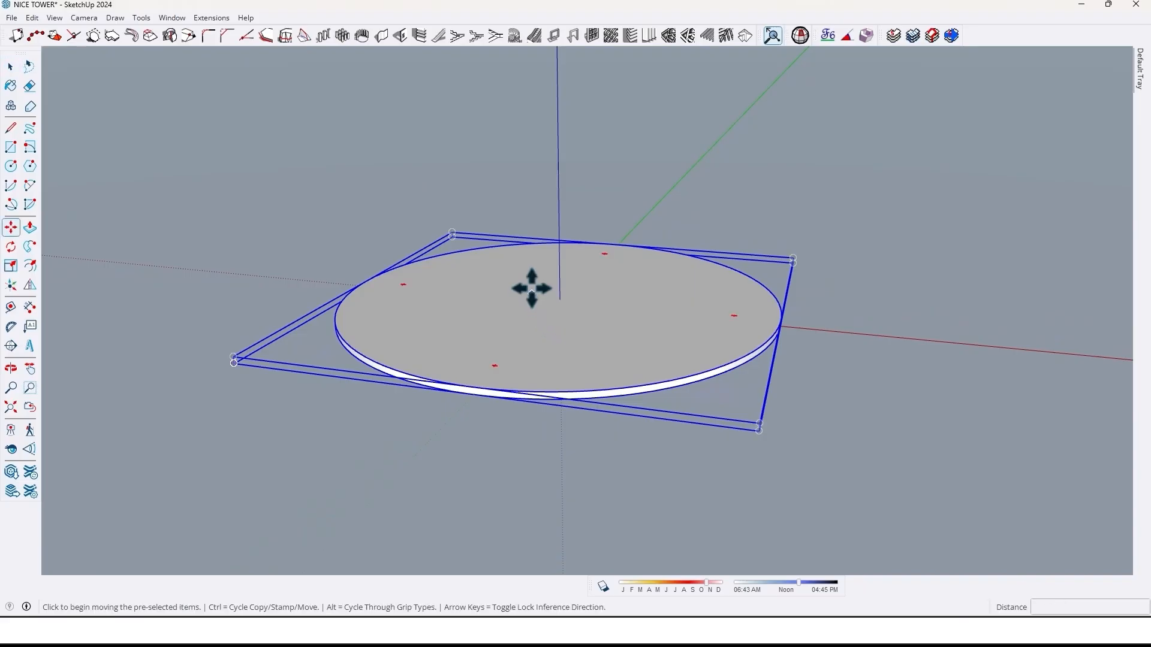
drag(531, 288, 542, 294)
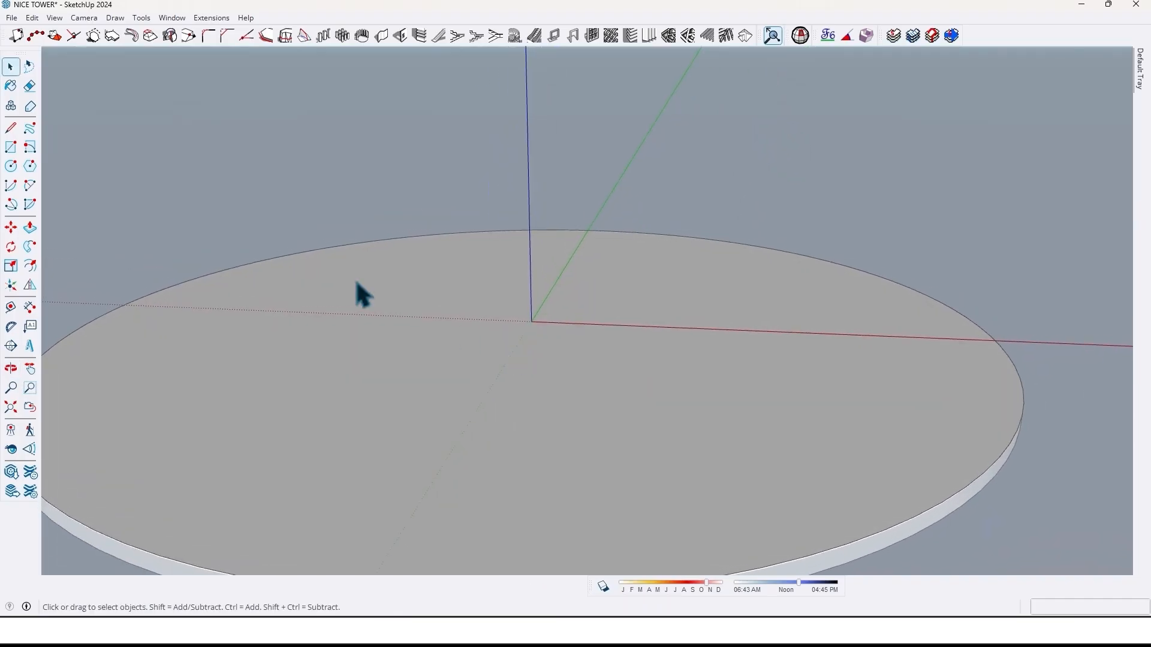
Draw an upright 70 cm rectangle from the disc centre along the red axis
click(10, 147)
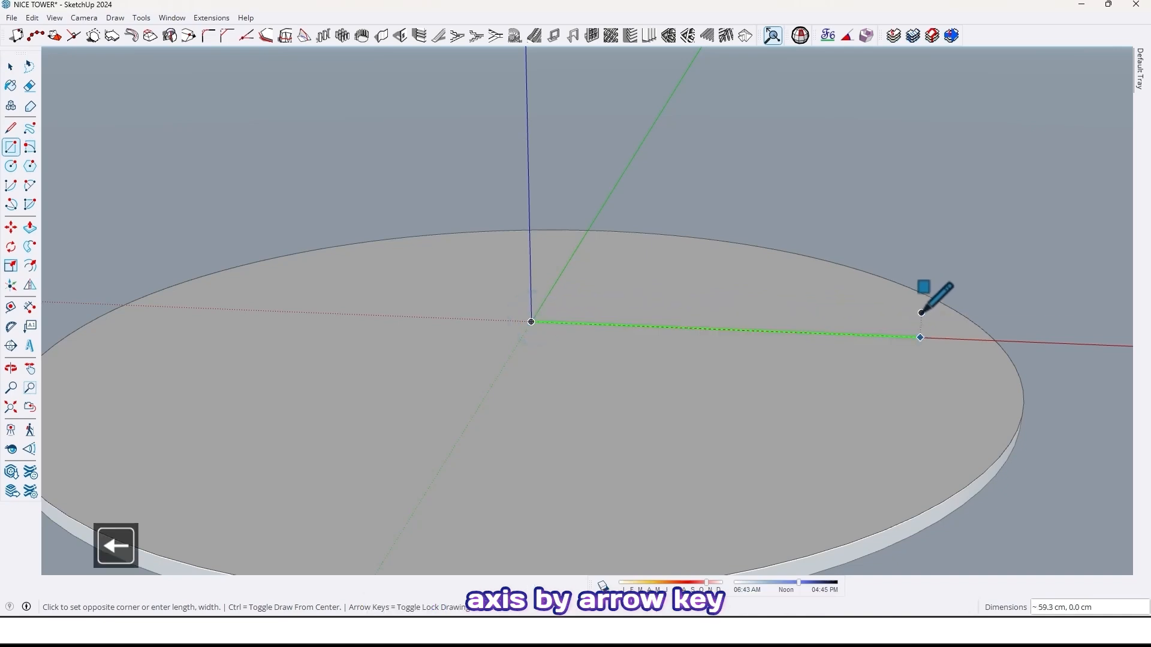
mouse_move(1003, 342)
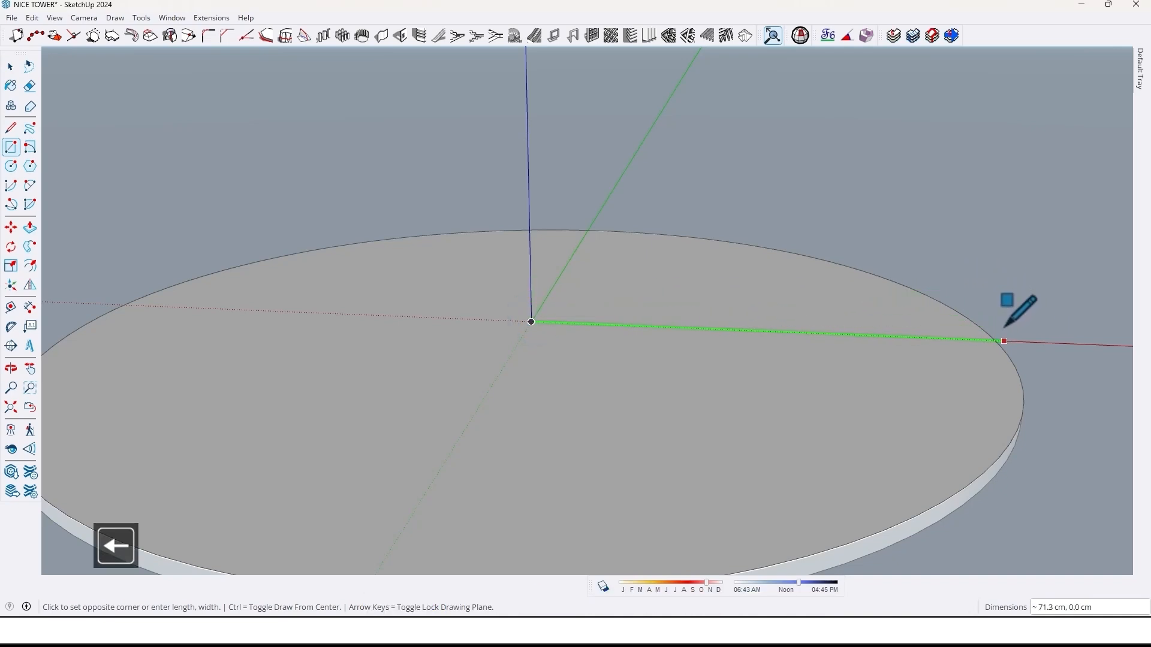
text(70)
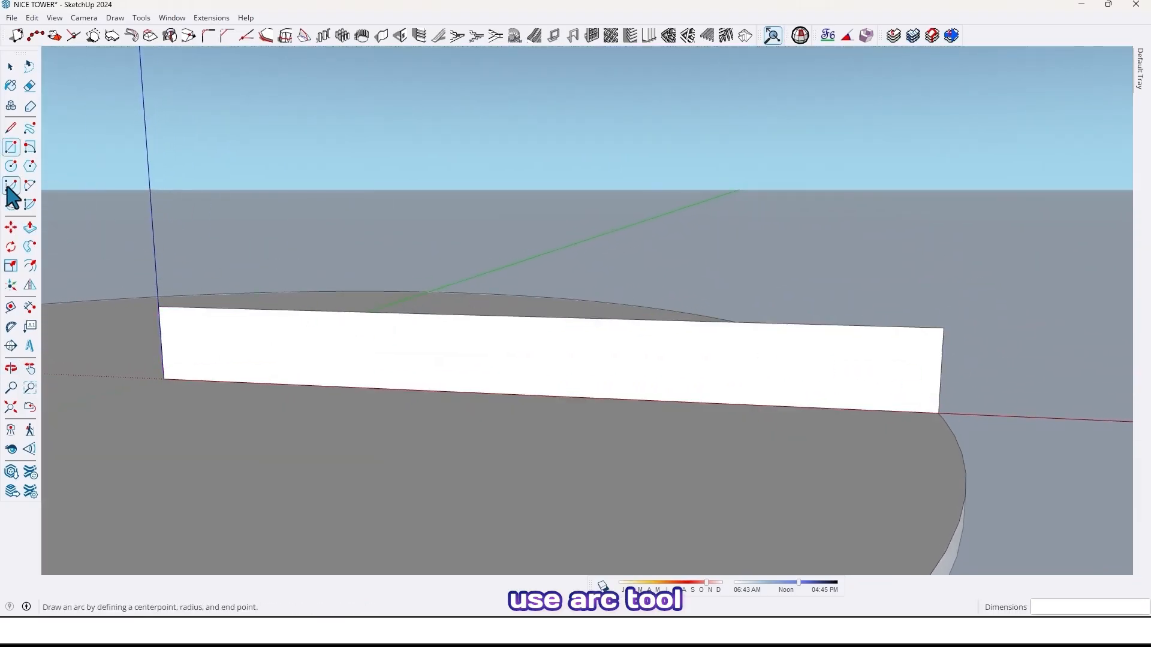
Draw a 2-point arc from the rectangle's outer bottom corner to its top edge
click(27, 201)
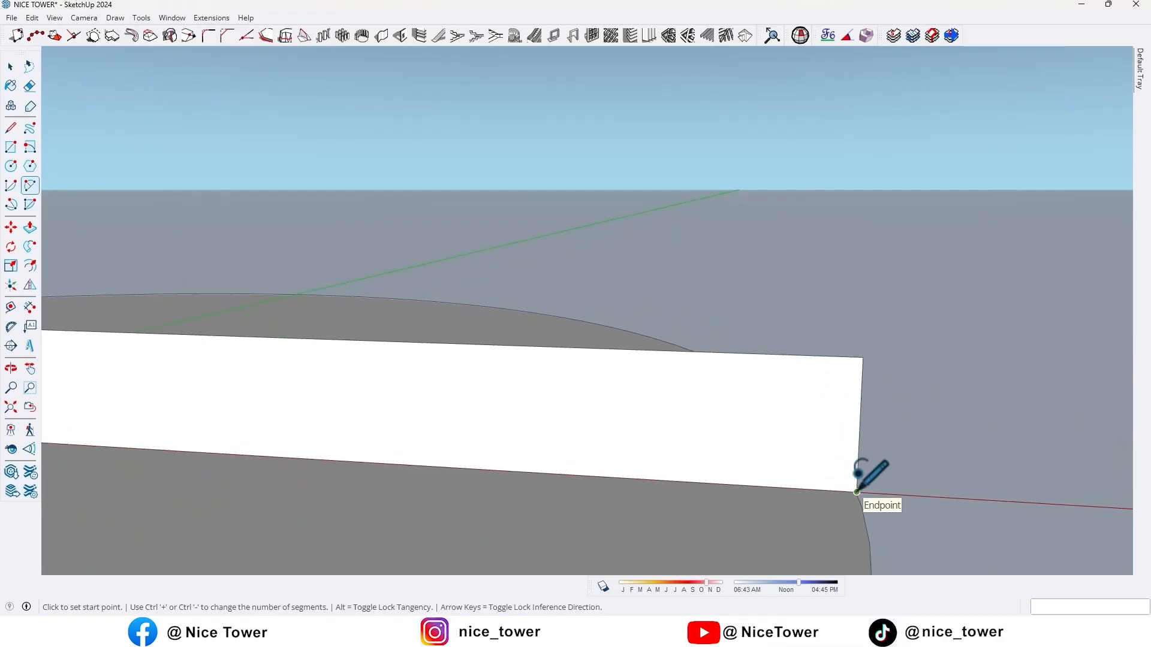
click(856, 492)
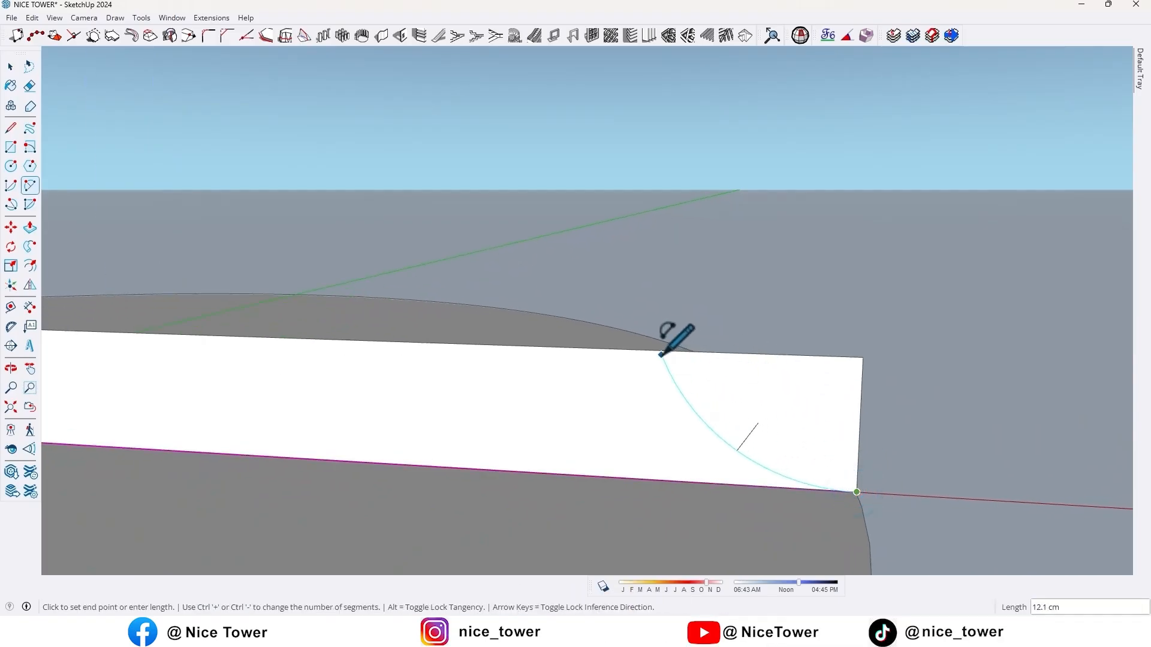
click(660, 352)
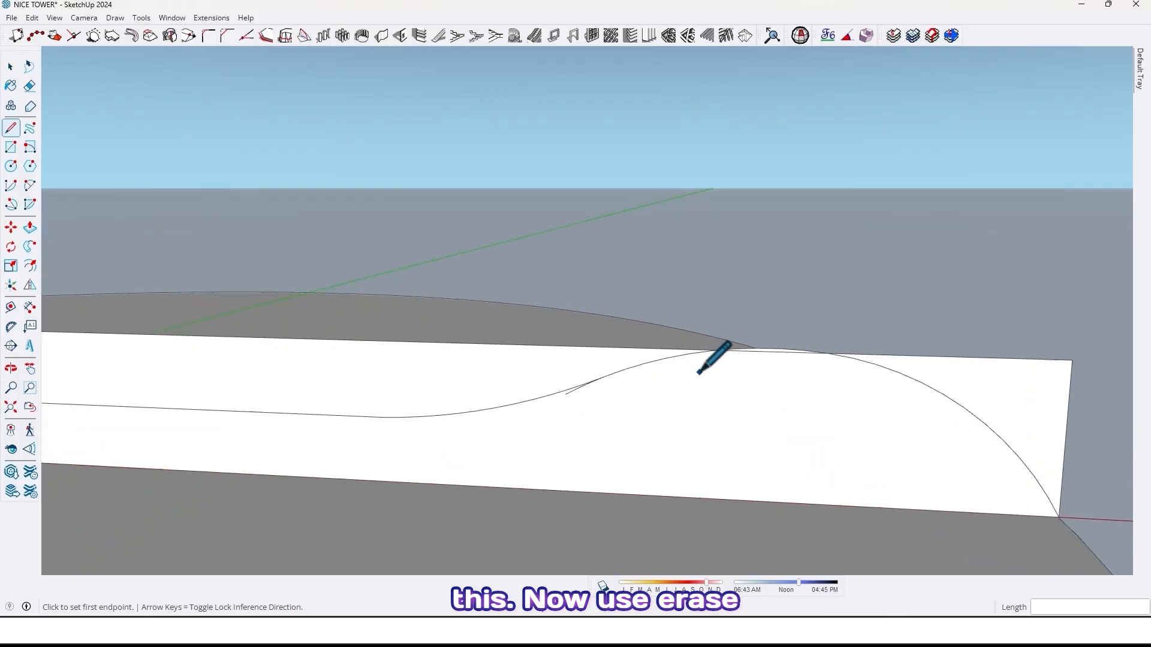
click(30, 88)
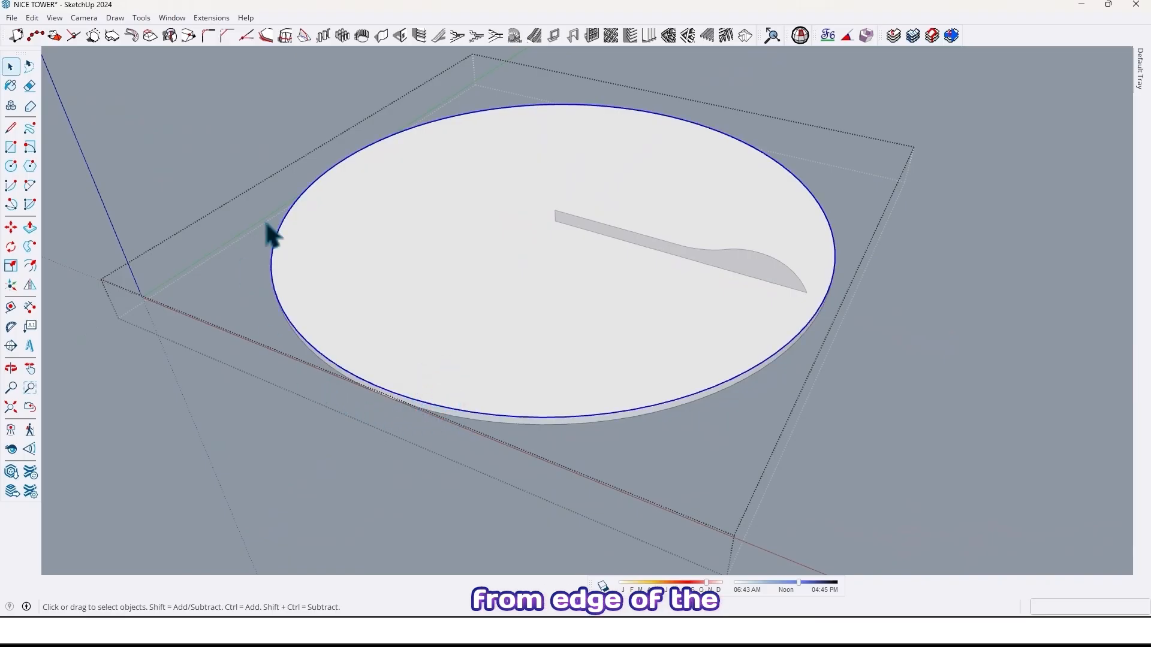
mouse_move(389, 442)
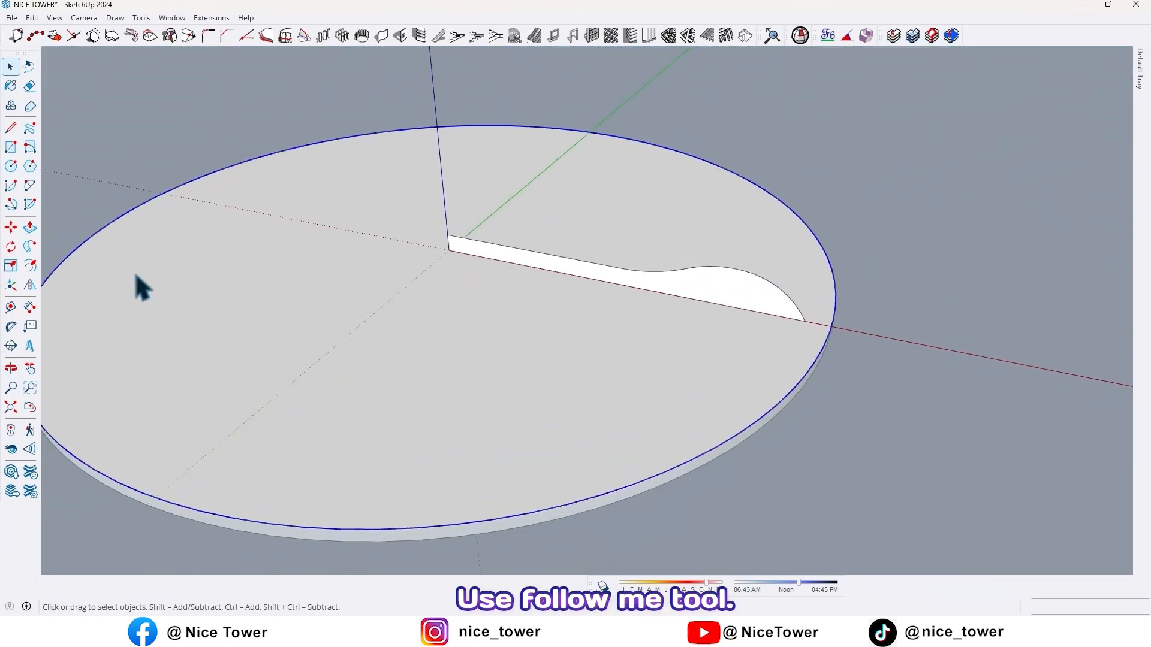
mouse_move(30, 245)
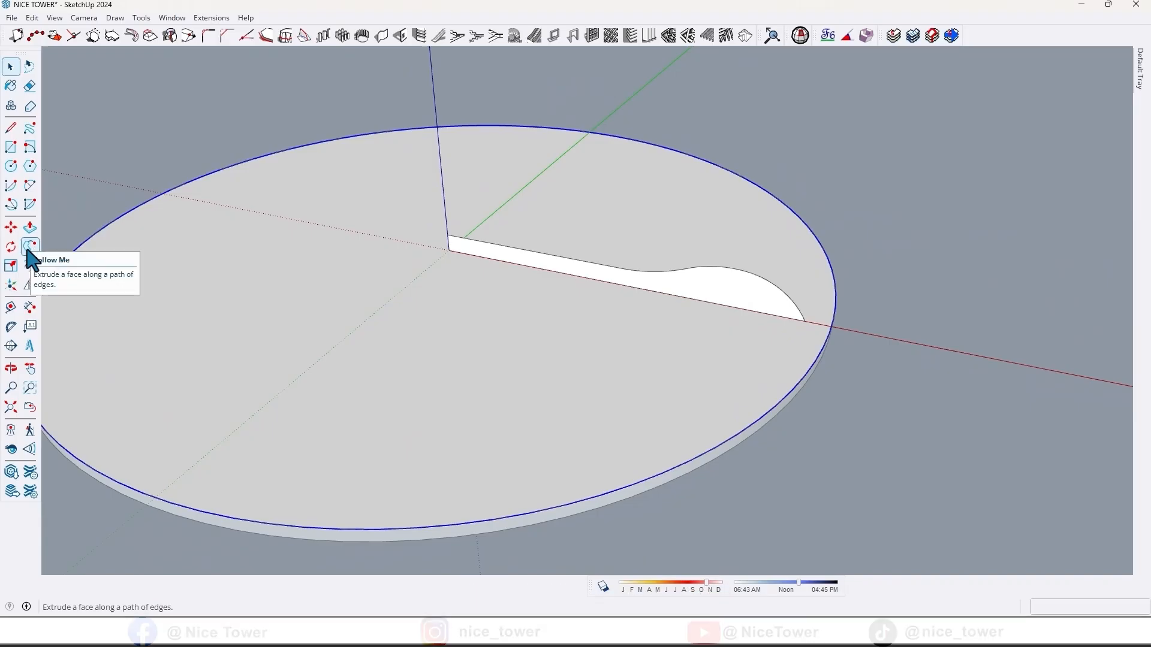
Sweep the wavy profile around the disc's circular edge with Follow Me
click(29, 245)
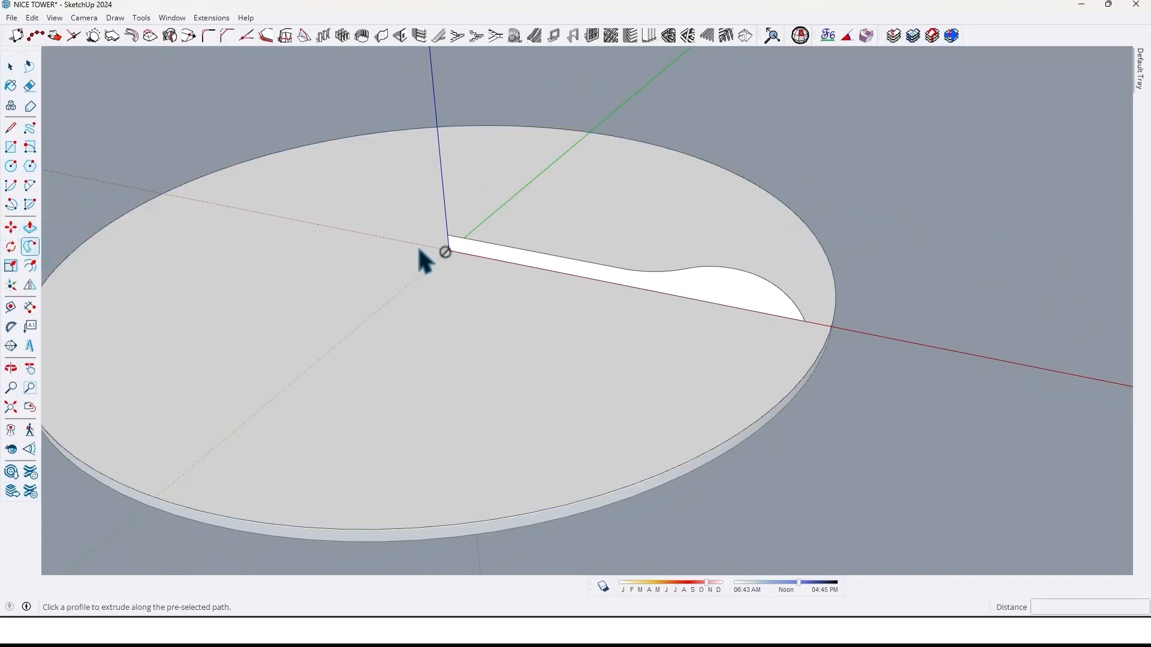
click(445, 254)
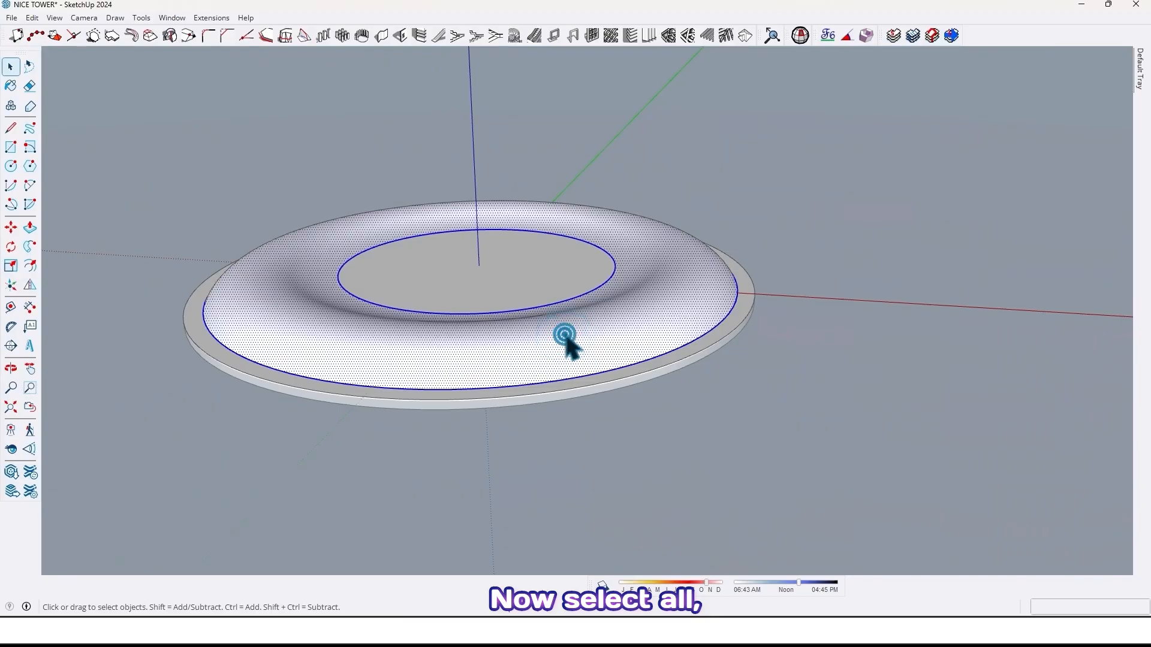
Group the swept ring mesh and confirm with Solid Inspector that it has no errors
right_click(562, 337)
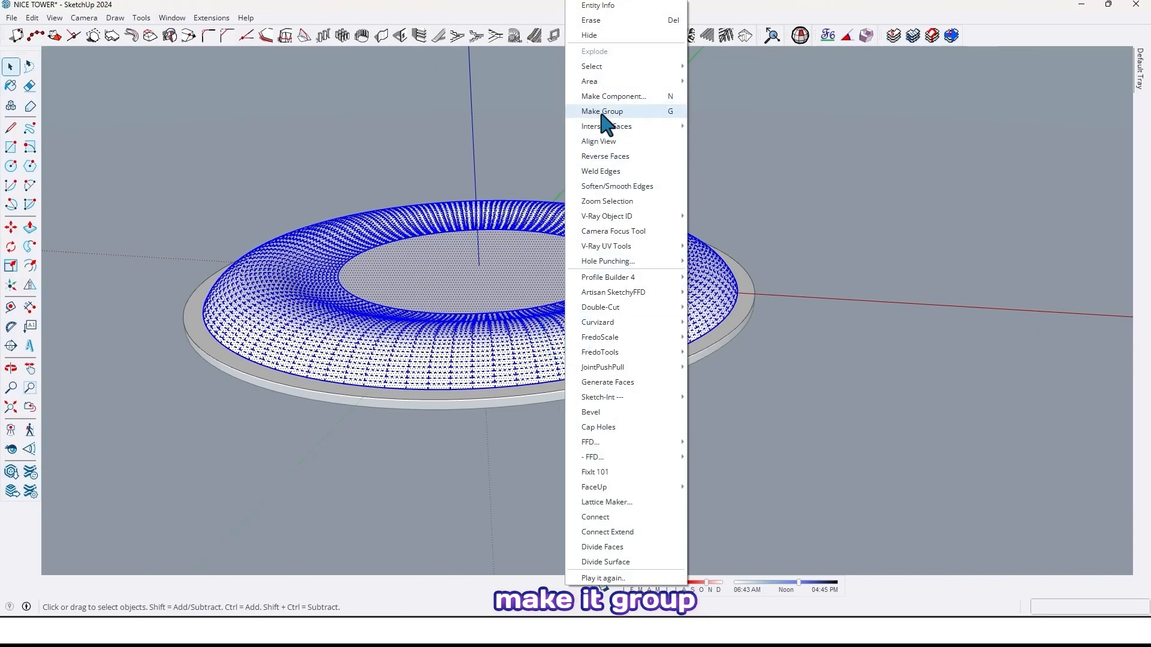
click(602, 111)
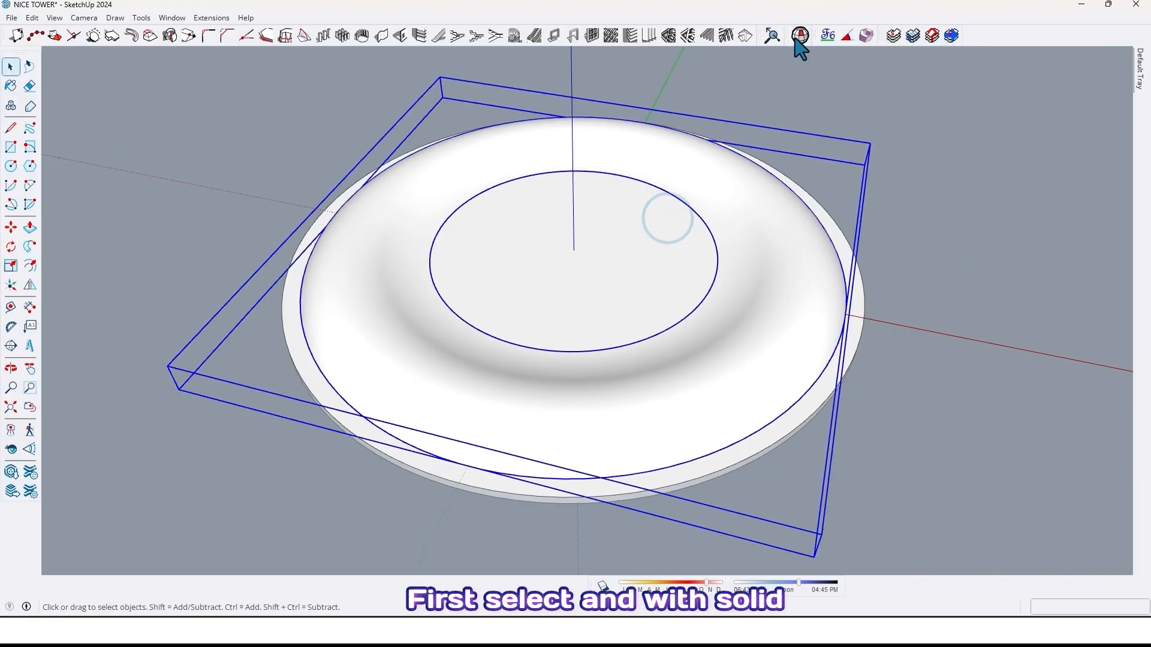
mouse_move(798, 36)
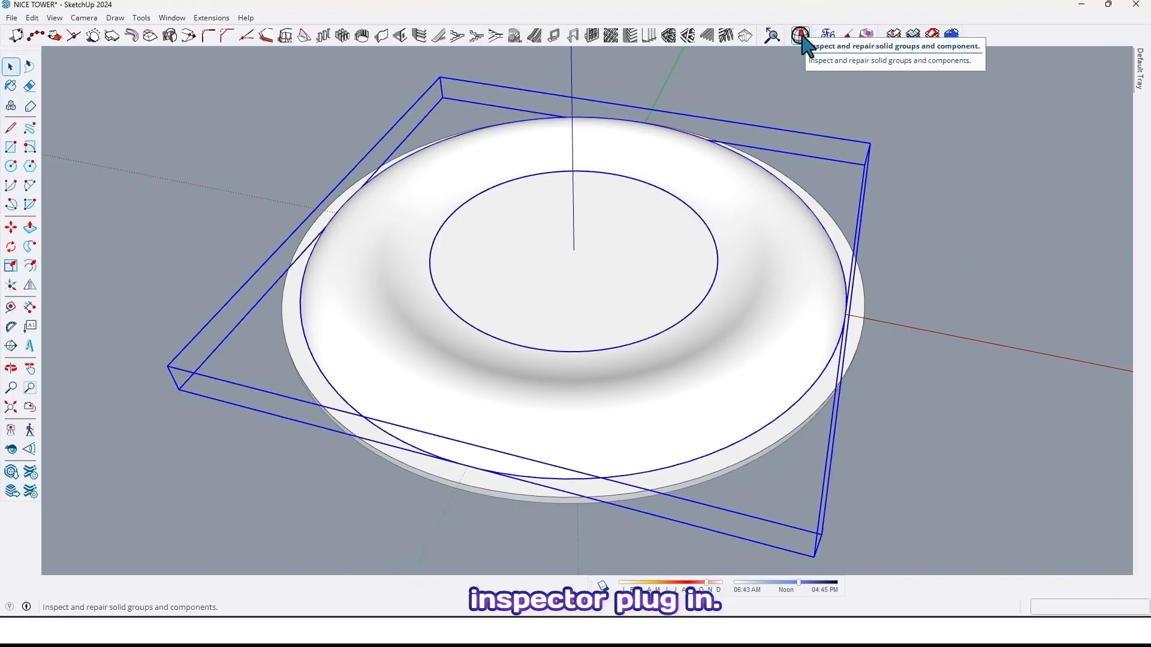
click(799, 34)
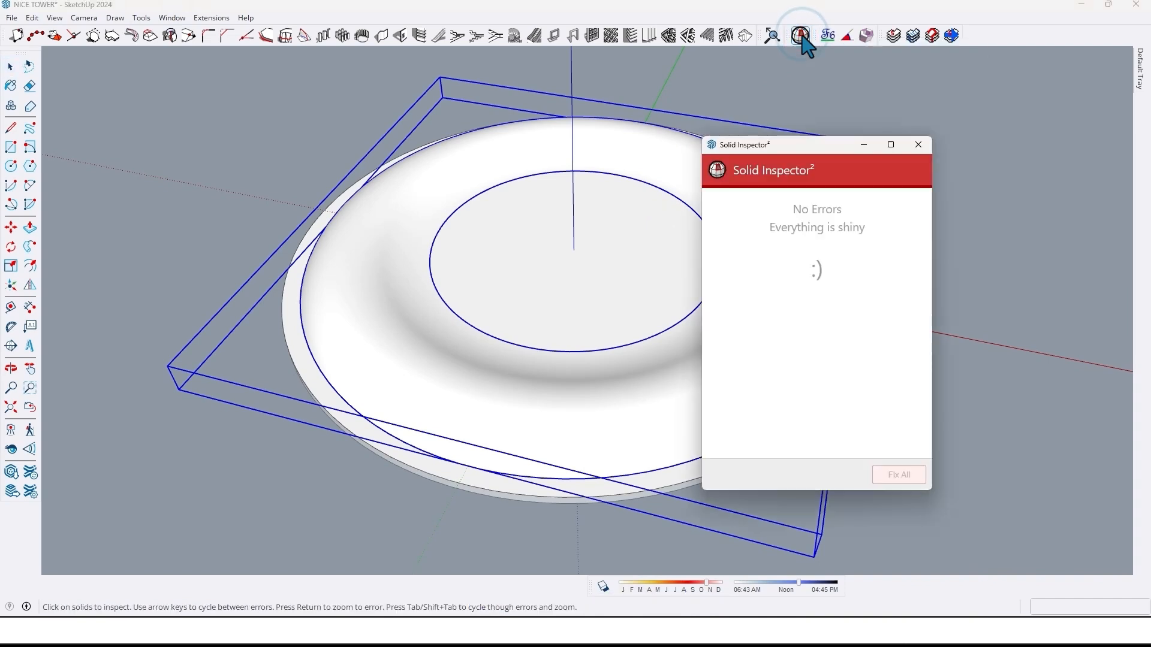
mouse_move(771, 153)
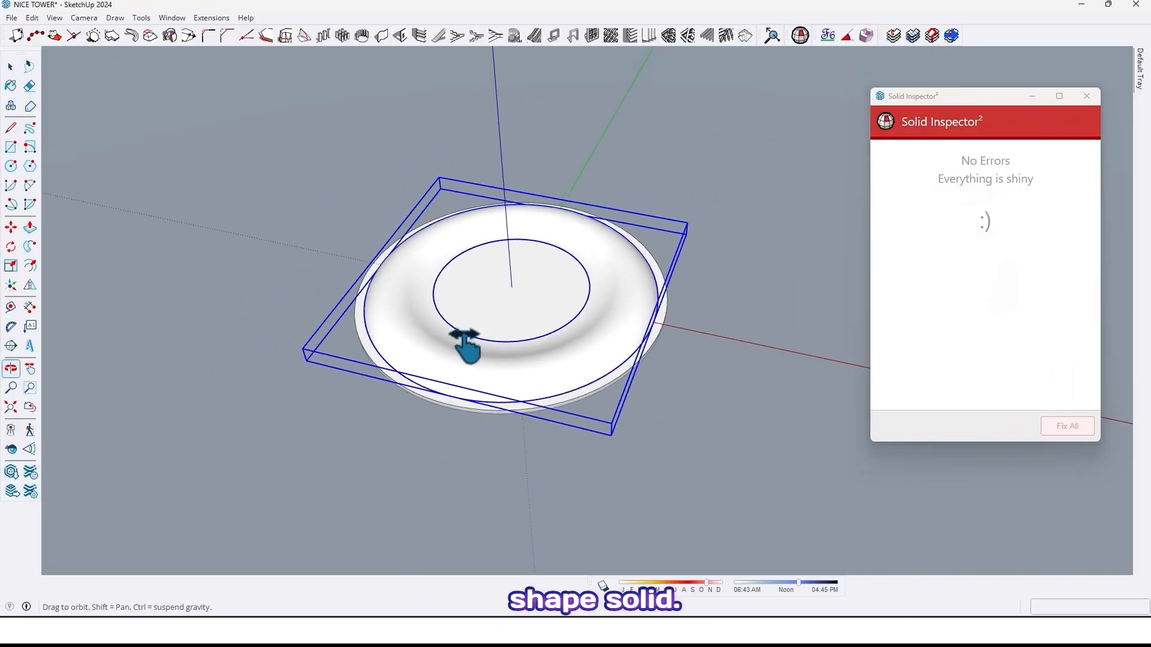
drag(462, 345, 249, 327)
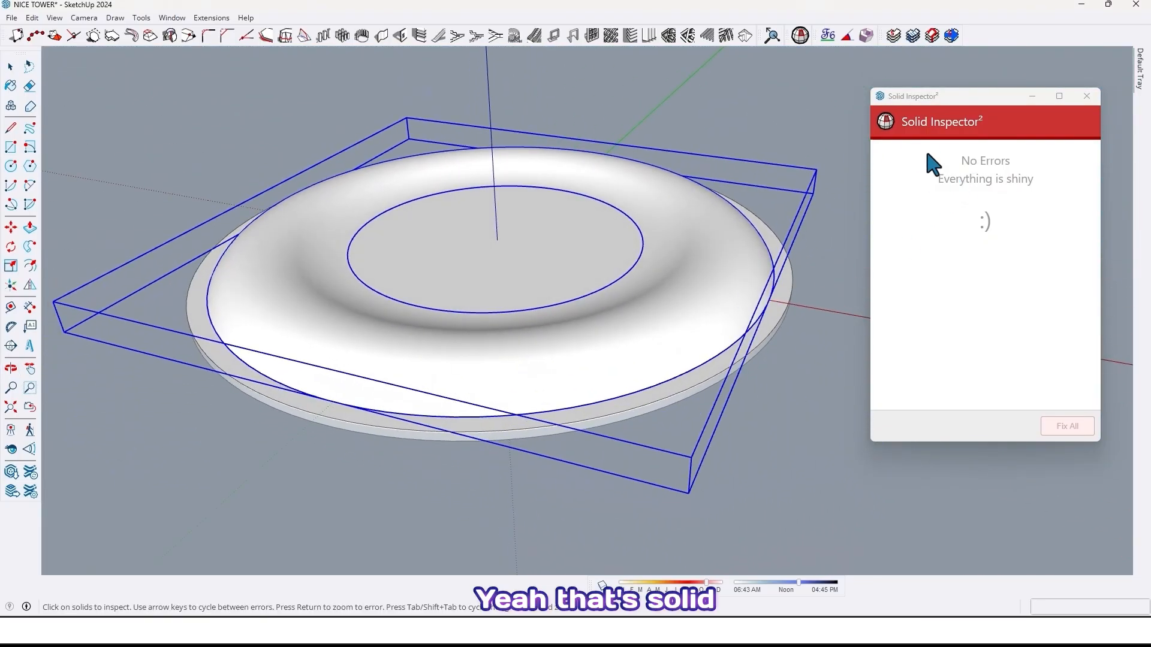
mouse_move(1059, 117)
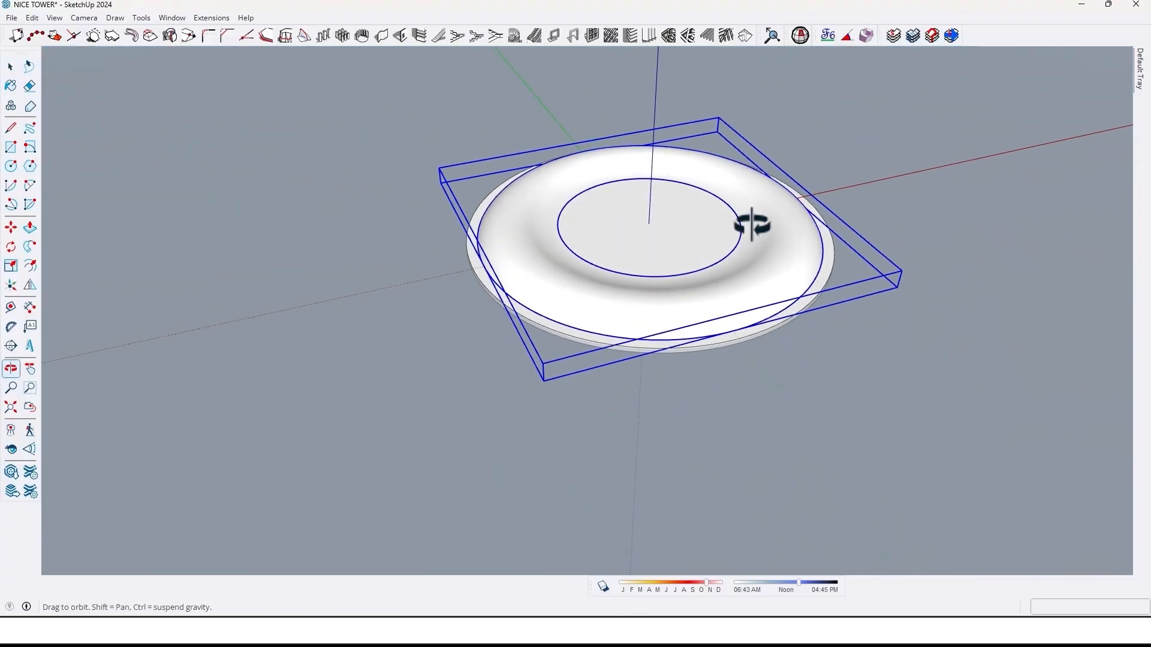
Orbit around the model and cancel the active tool with Escape
drag(752, 225, 609, 249)
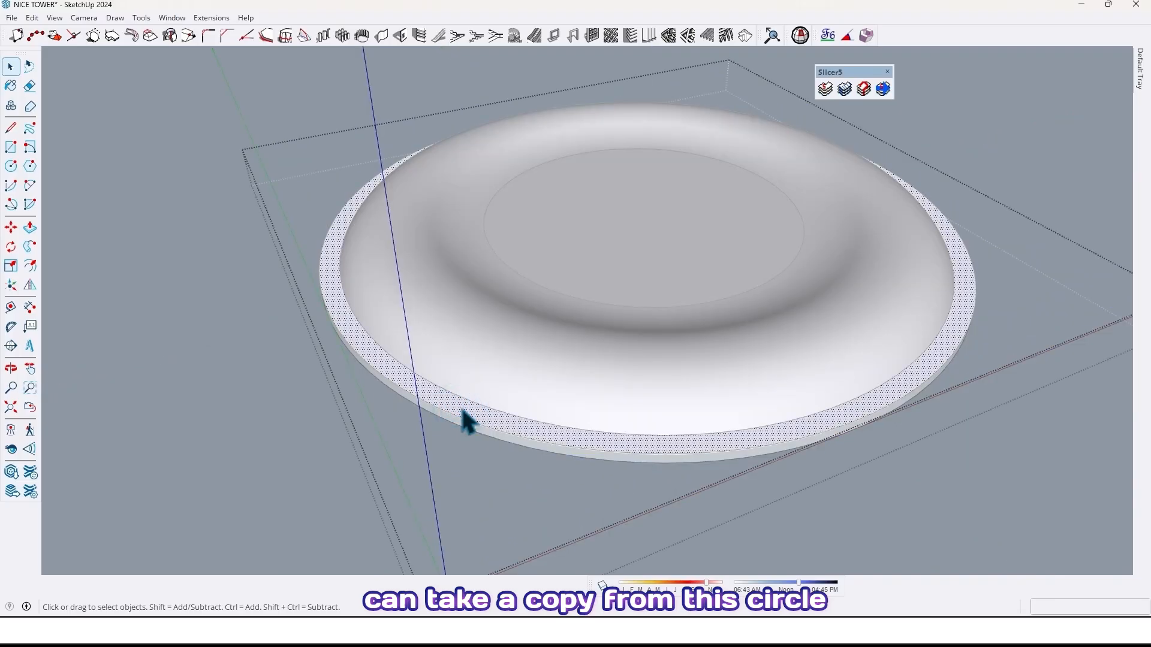
key(Escape)
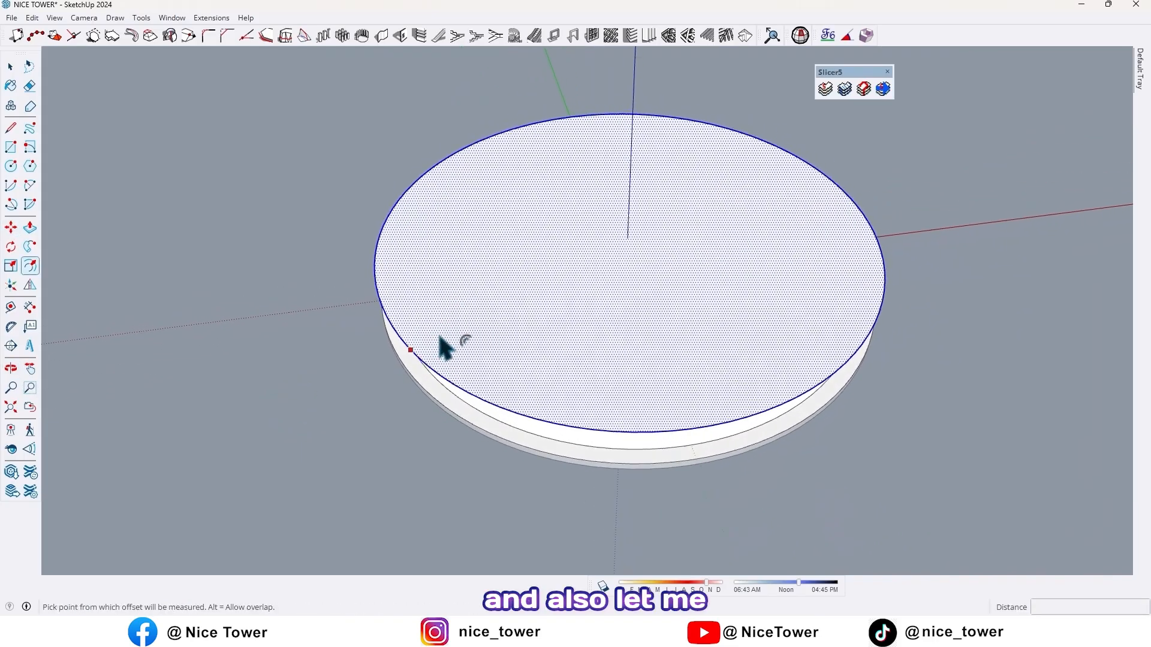
mouse_move(514, 306)
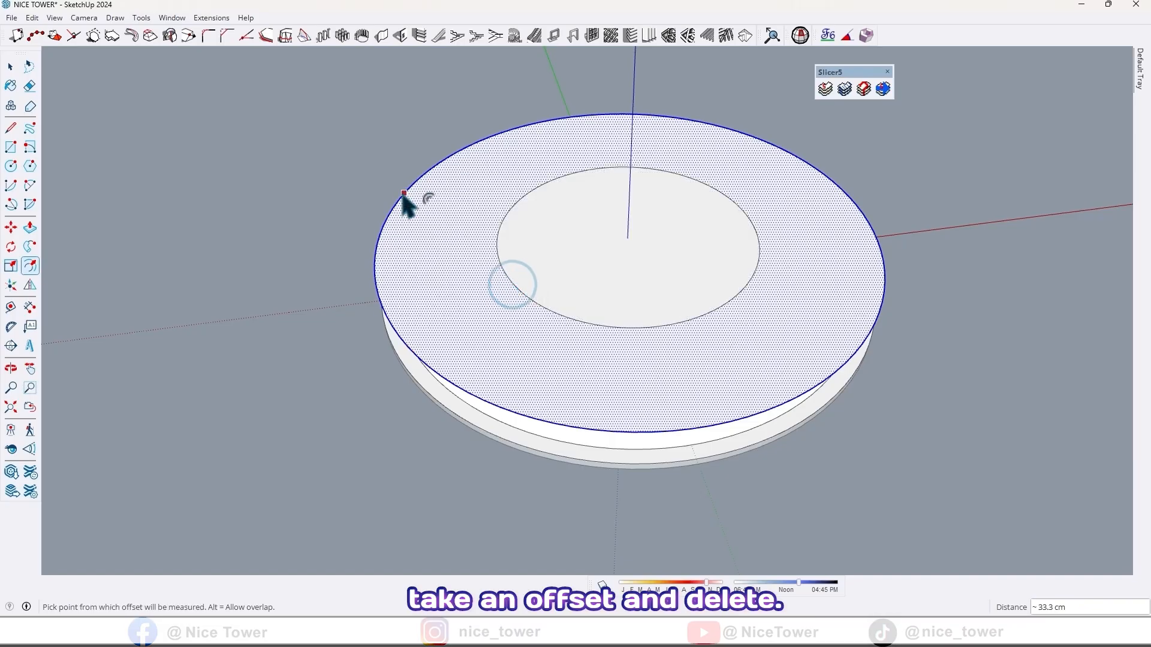
Delete the outer offset band, leaving the smaller central circle inside the ring
key(Delete)
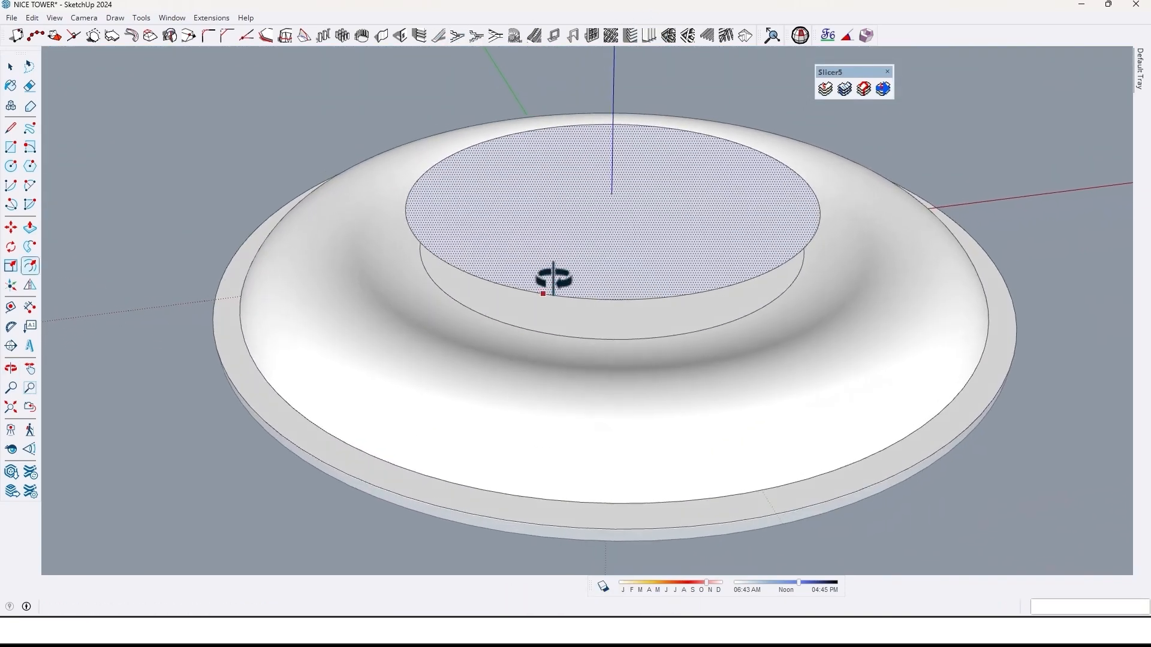
click(30, 227)
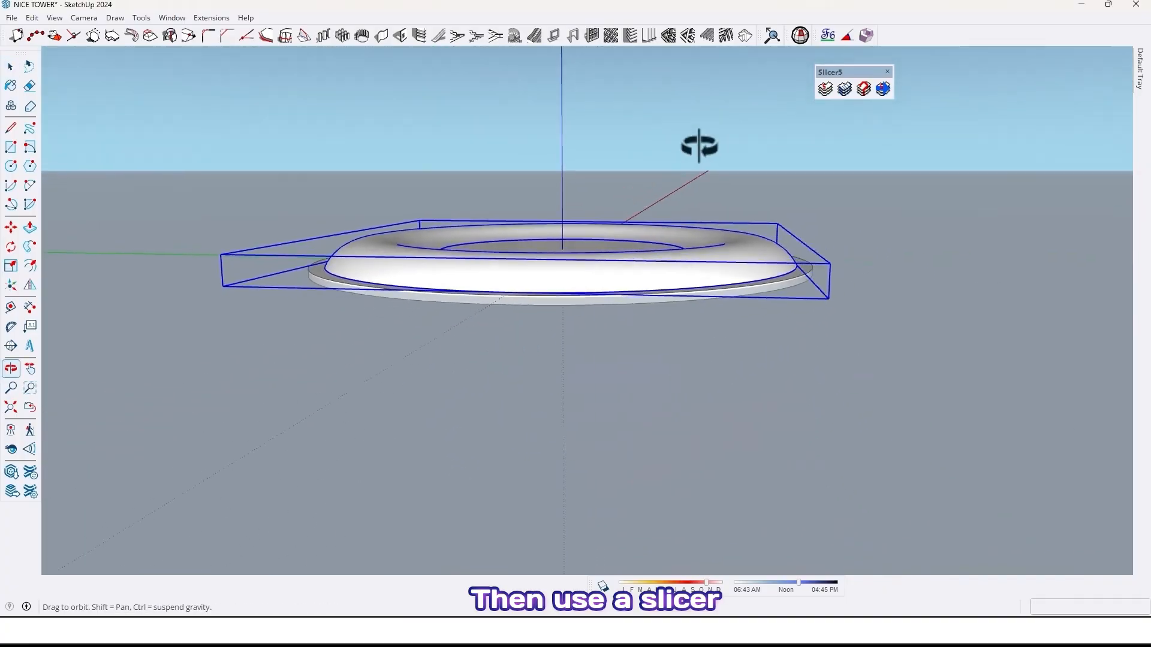
Orbit to view the wavy ring and central circle from the side
drag(697, 147, 491, 356)
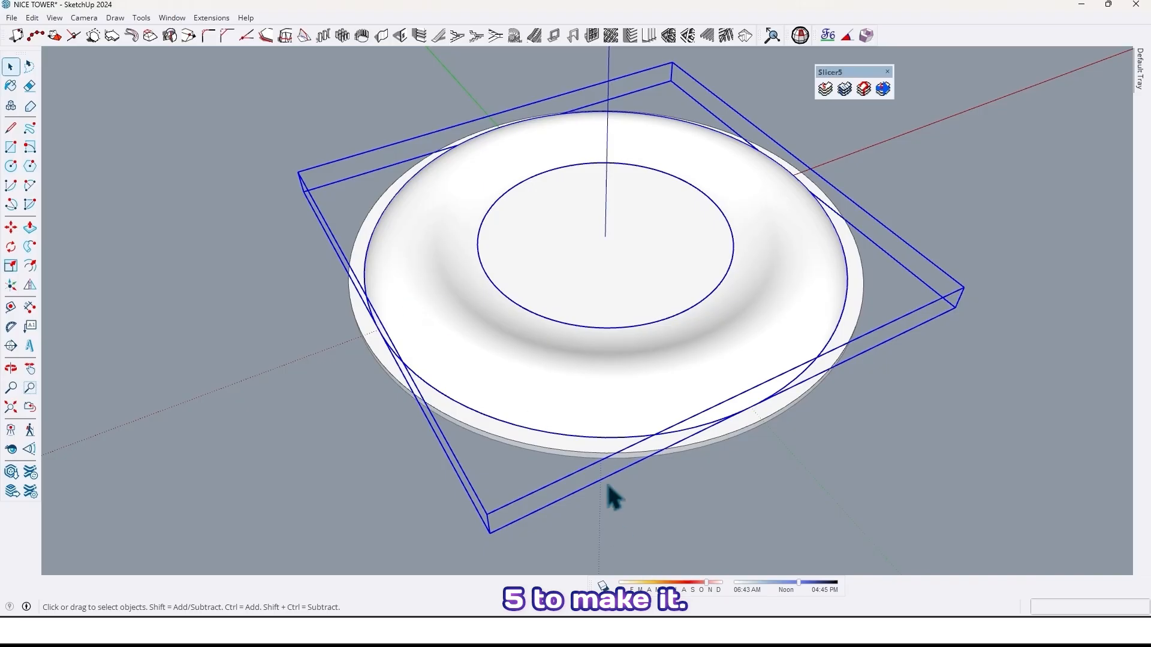
mouse_move(796, 220)
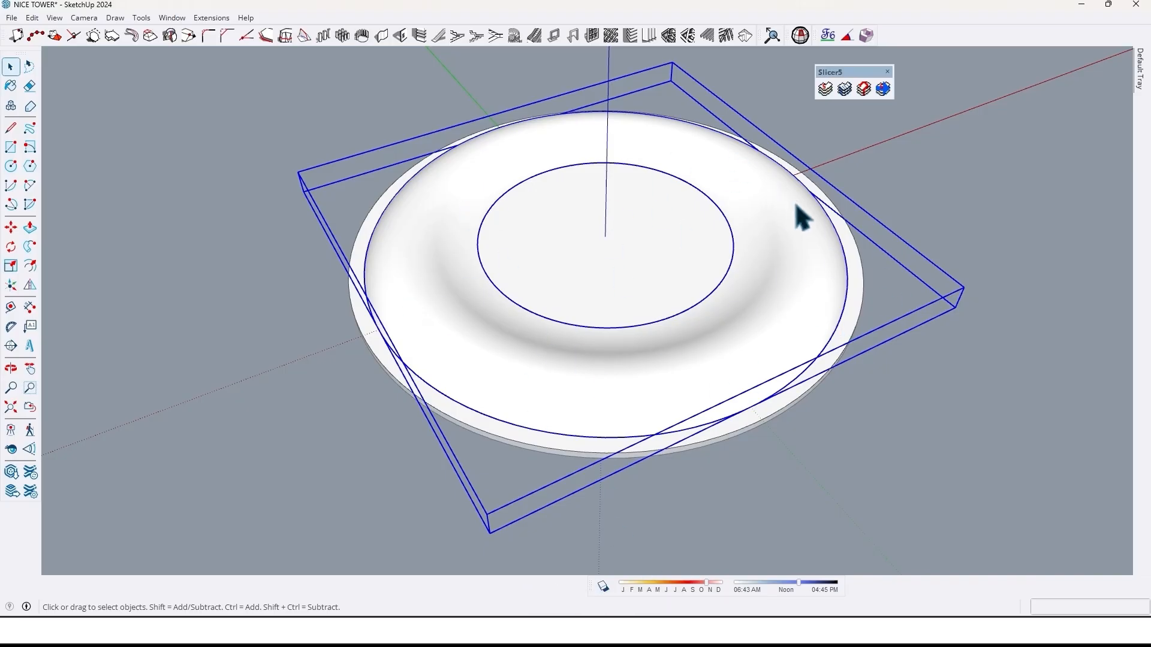
mouse_move(832, 119)
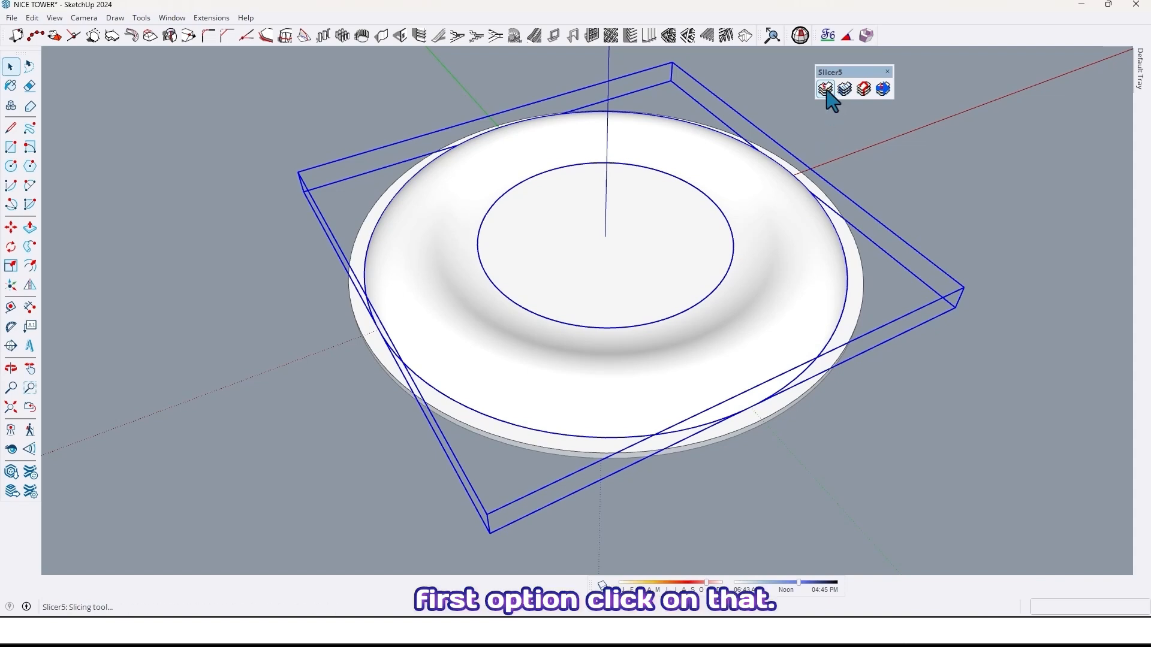
Set Slicer5 to slice the ring along X with spacing 3, thickness 2, no references
click(822, 88)
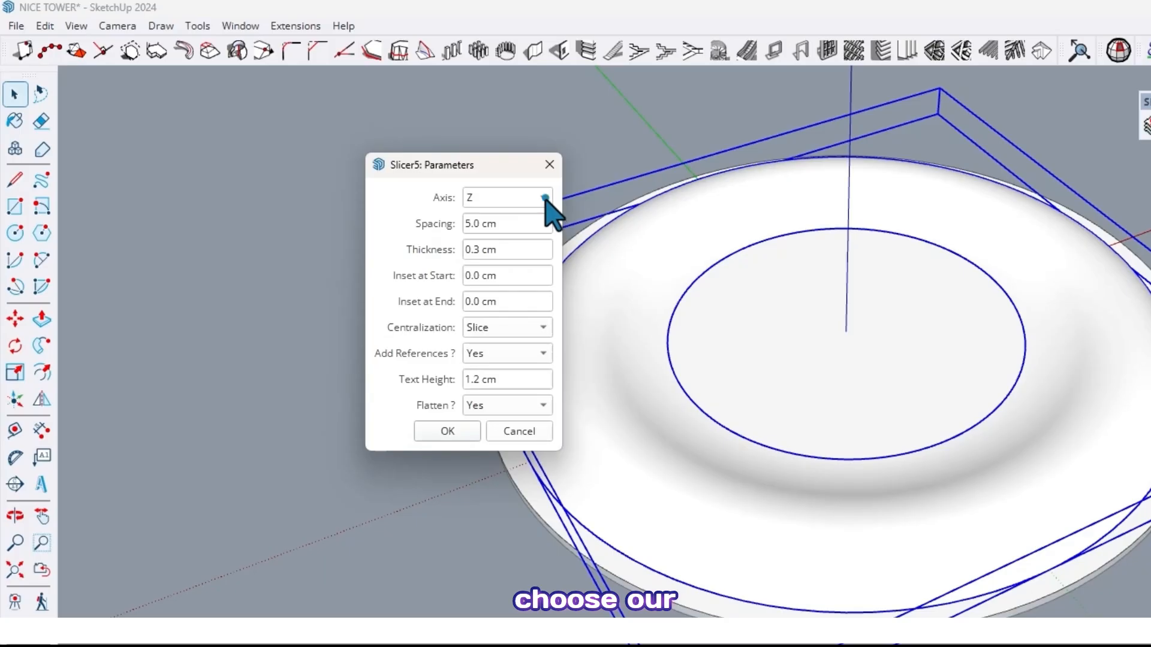
click(543, 198)
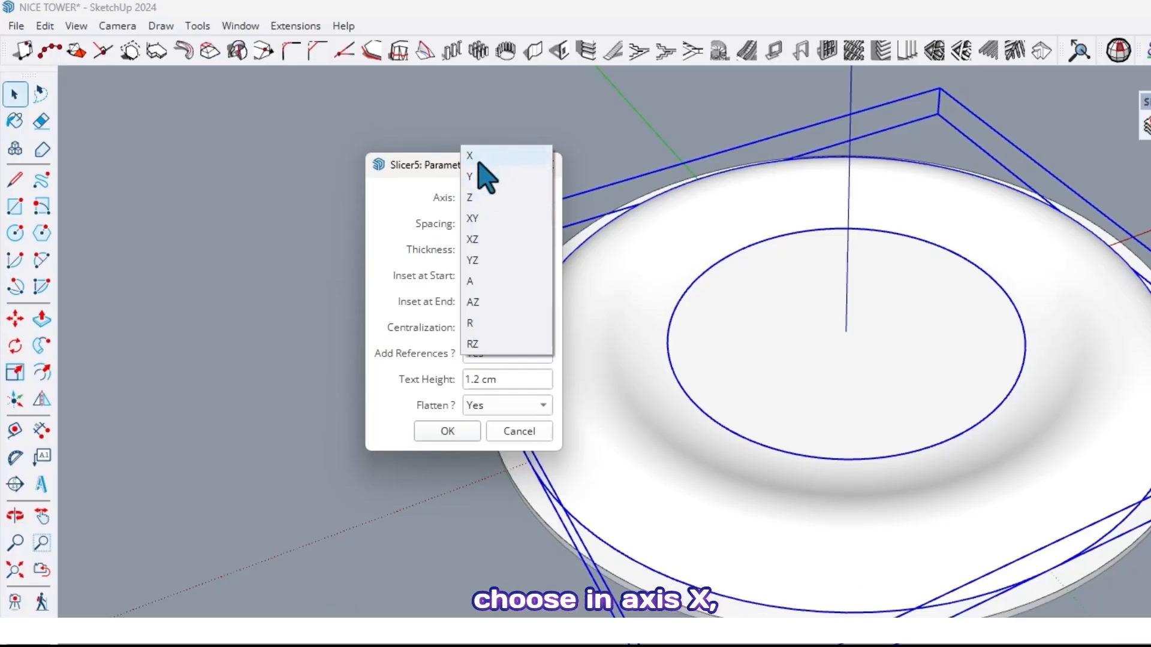
click(469, 156)
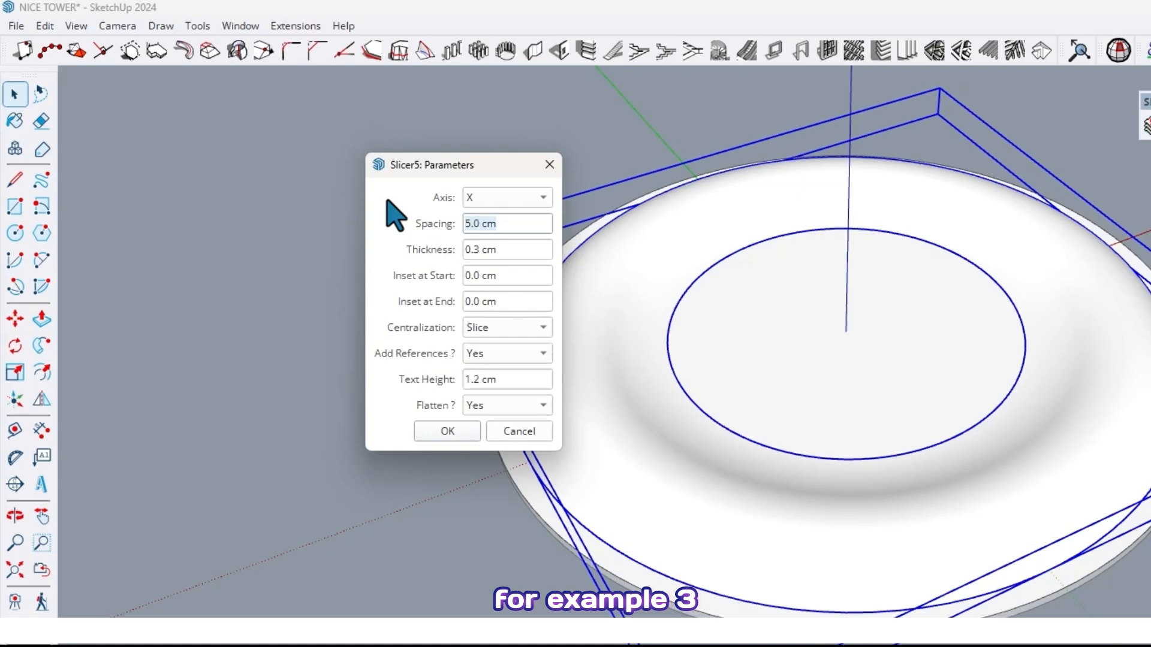
text(3)
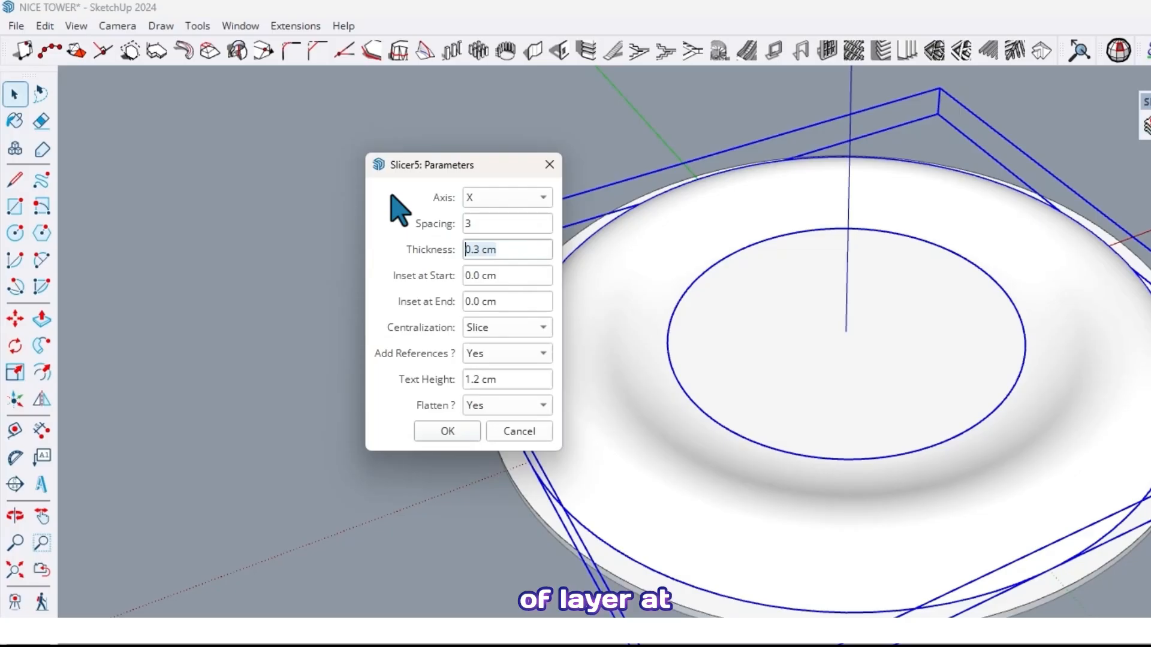
text(2)
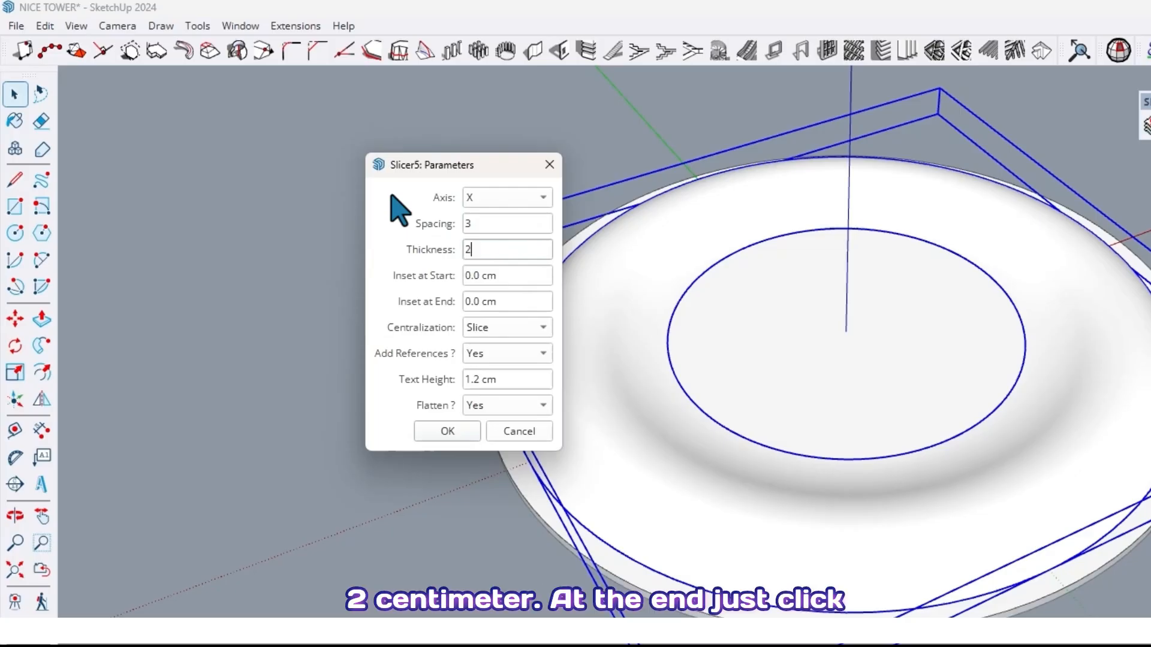
click(507, 353)
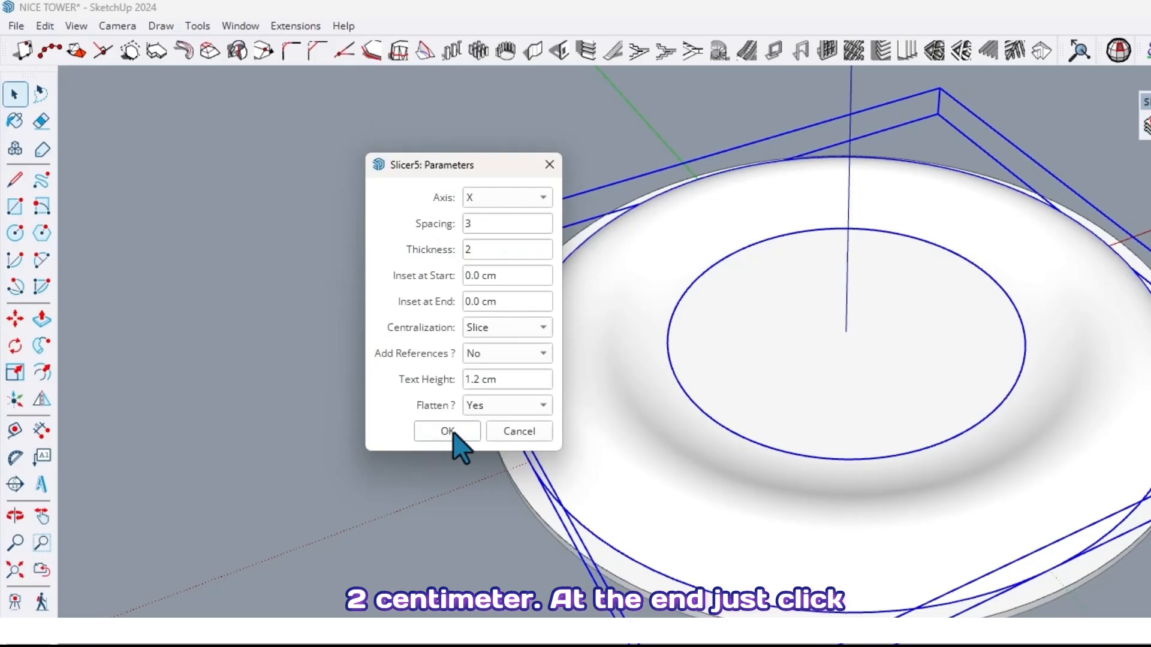
click(447, 431)
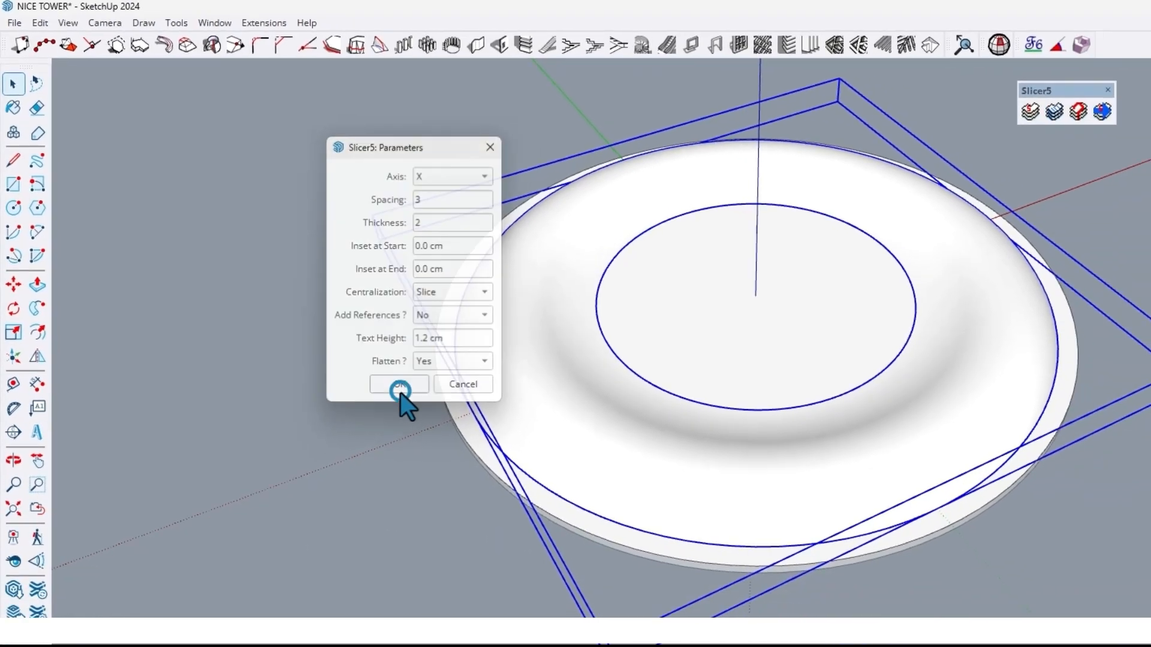
Confirm the slicing and delete the flat slice-profile layout beside the model
click(399, 384)
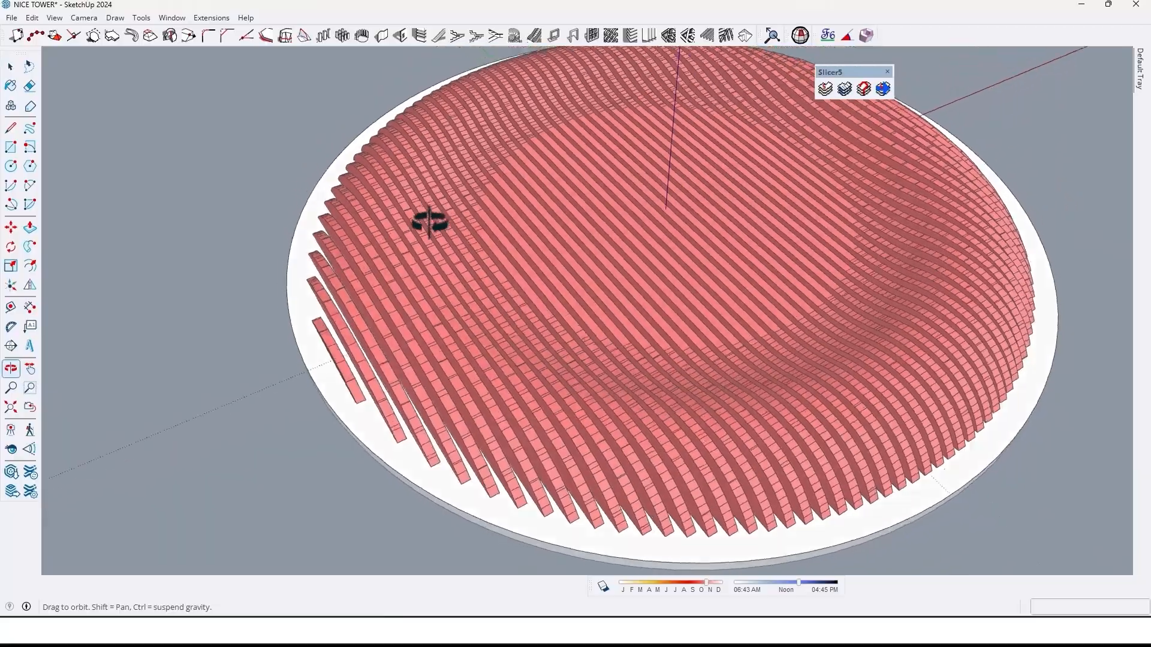
drag(429, 222, 315, 236)
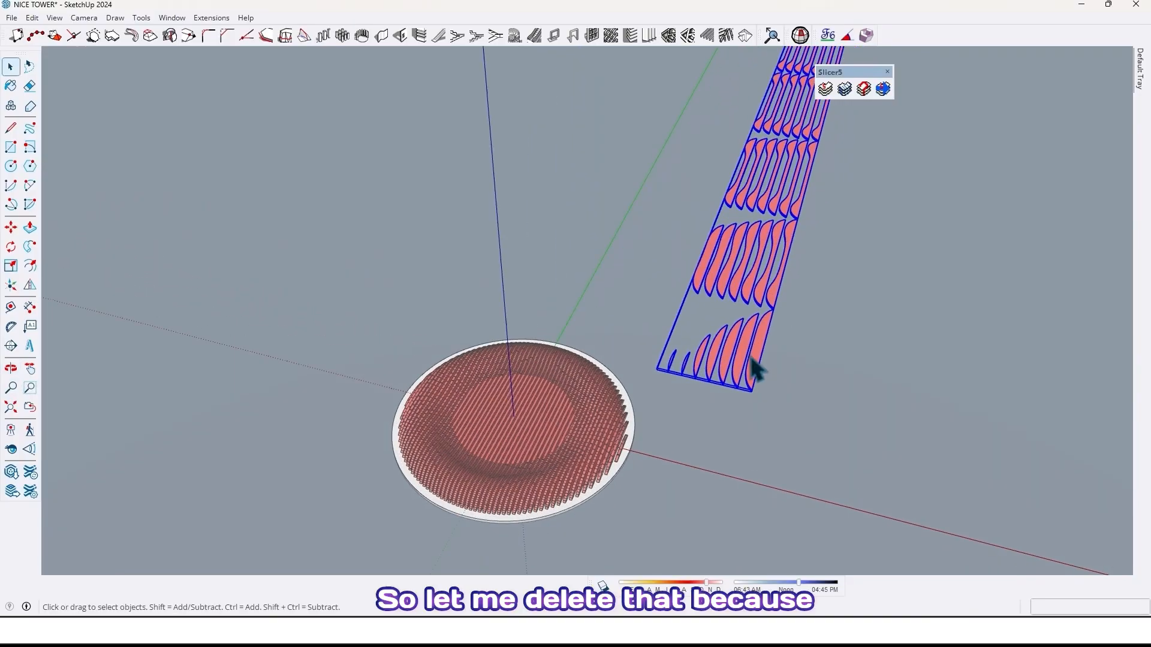
key(Delete)
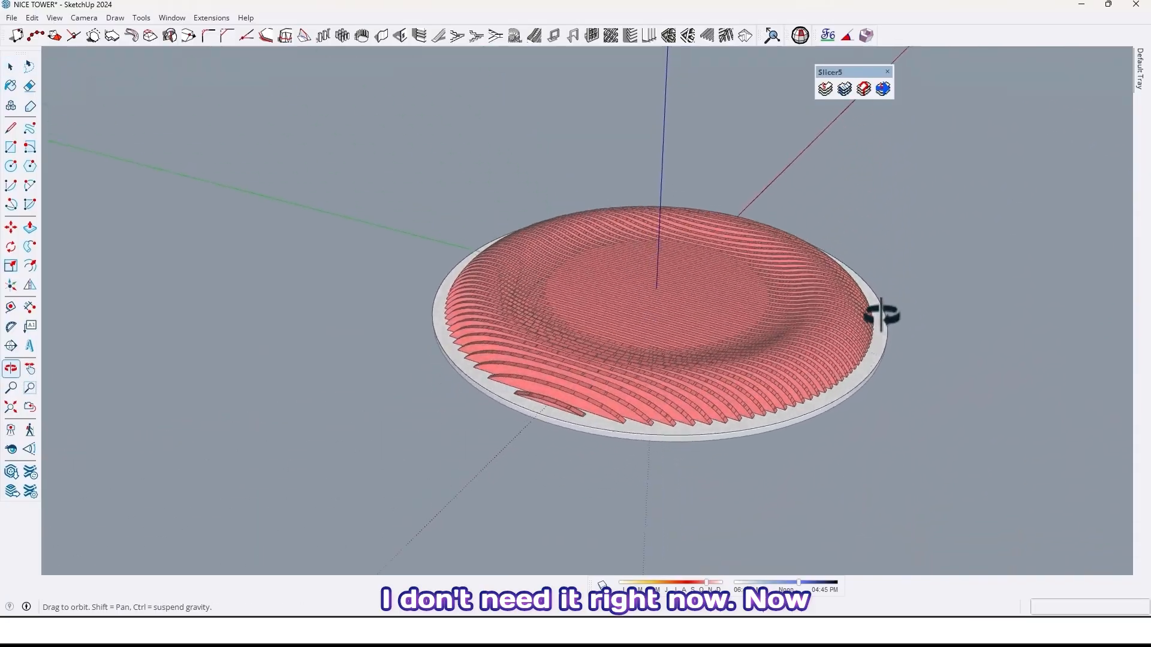
Paint the sliced fin group with gray Color M05 from the Colors collection
click(532, 382)
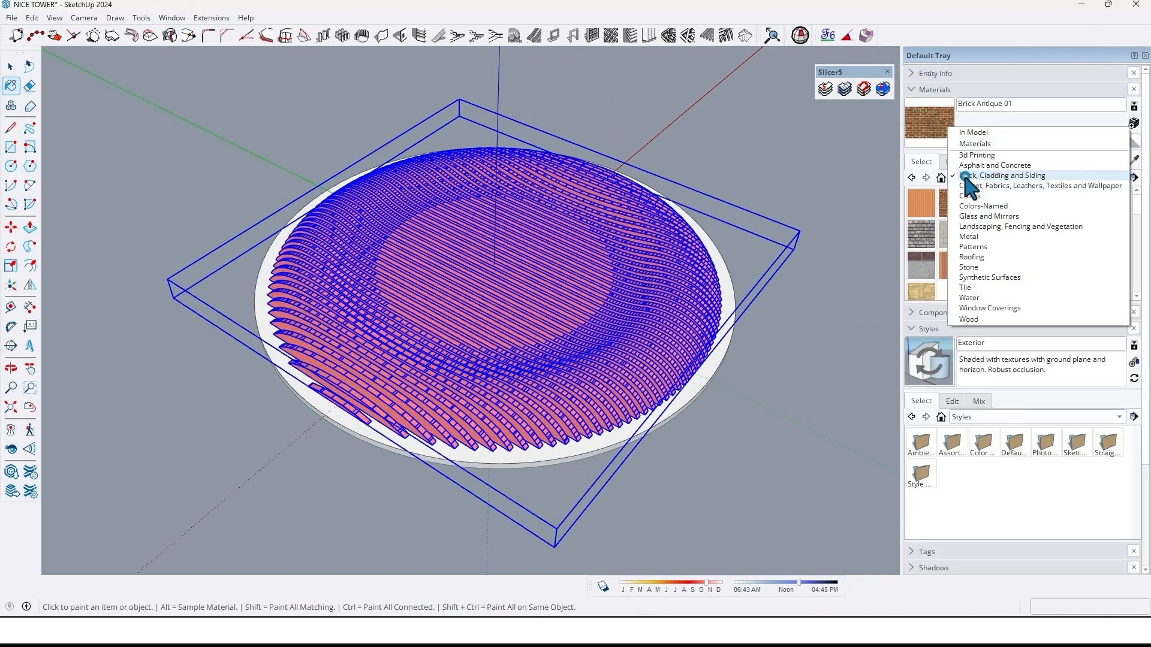
click(1002, 175)
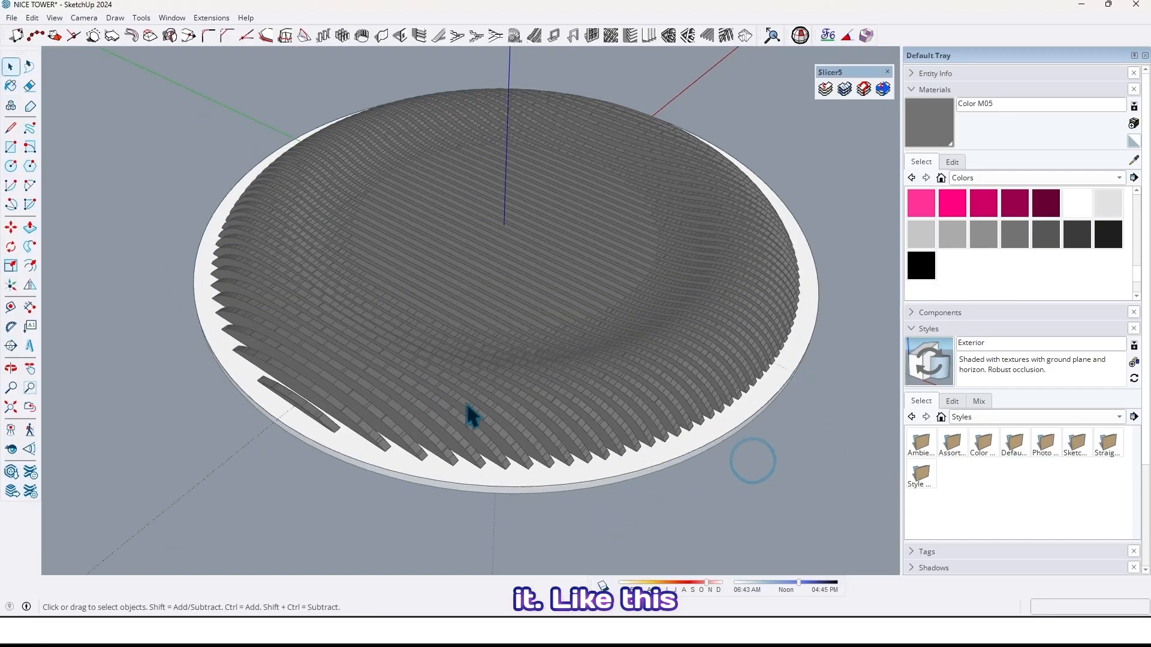
click(473, 419)
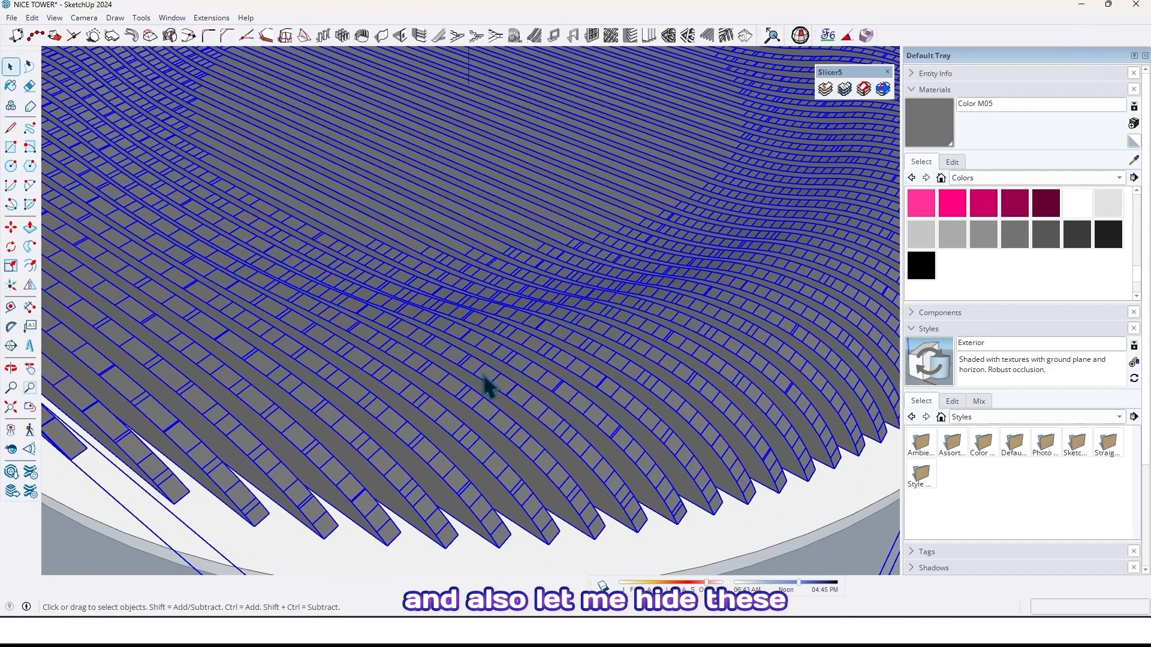
mouse_move(907, 365)
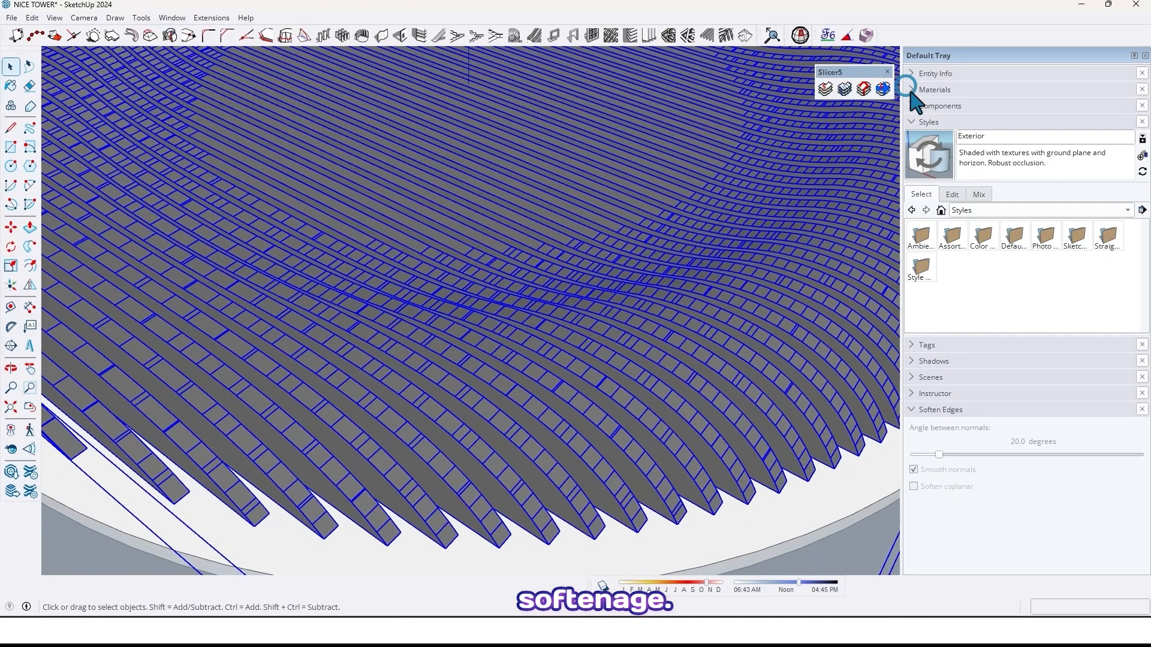
Soften the fin edges with Smooth normals and Soften coplanar enabled
click(911, 121)
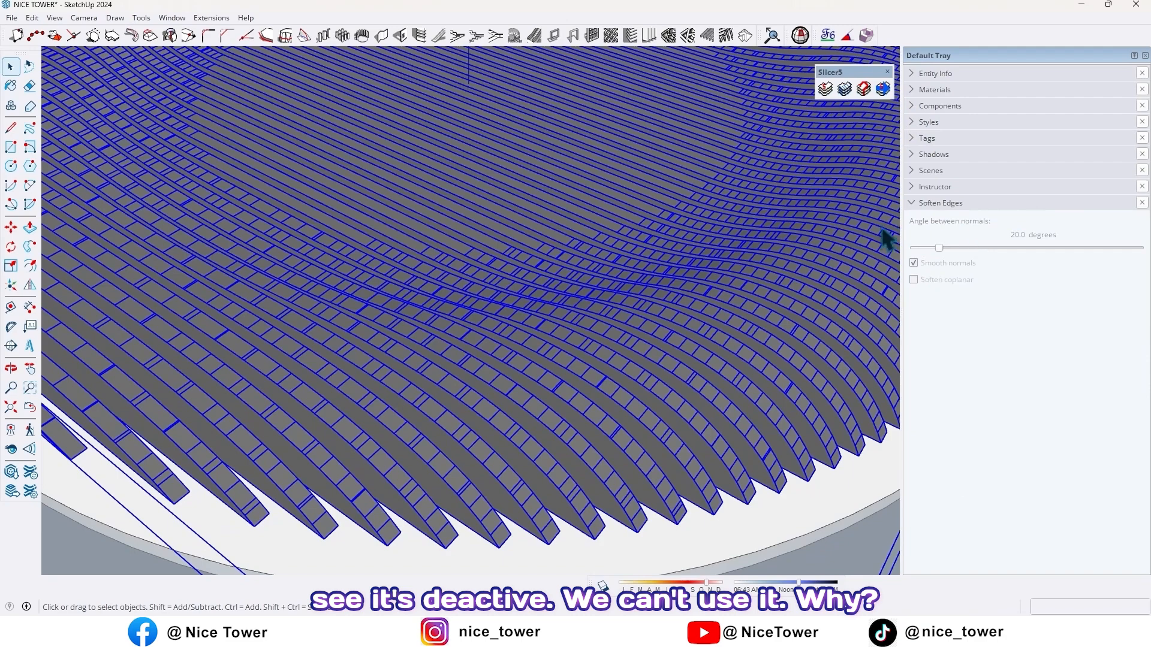
mouse_move(606, 411)
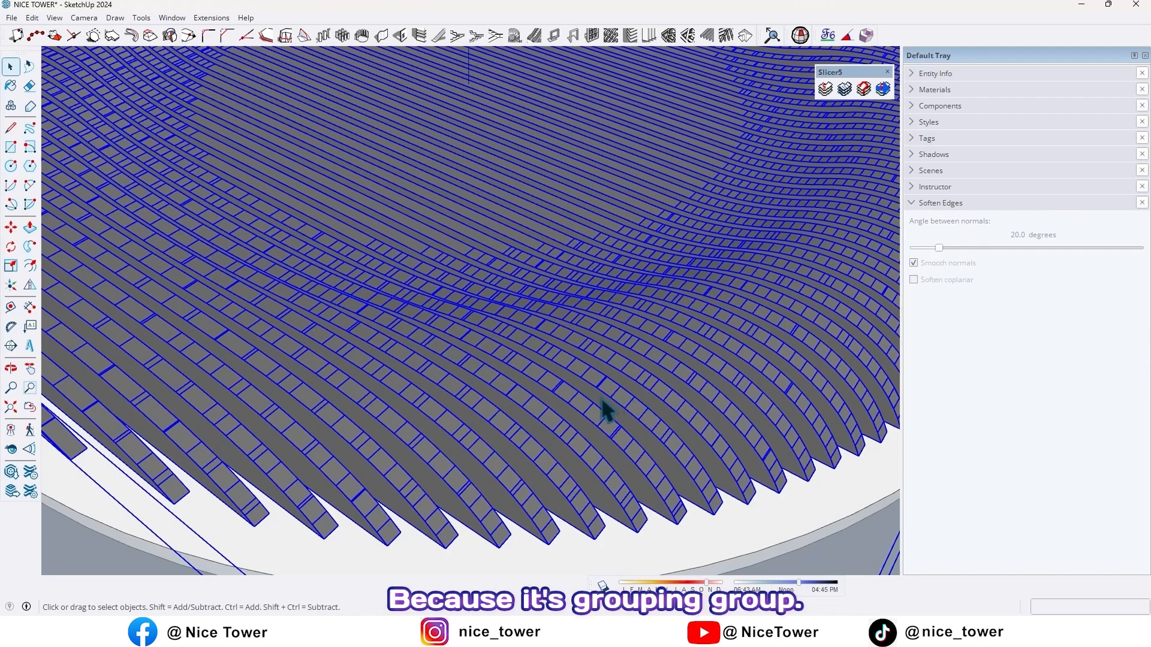
mouse_move(572, 373)
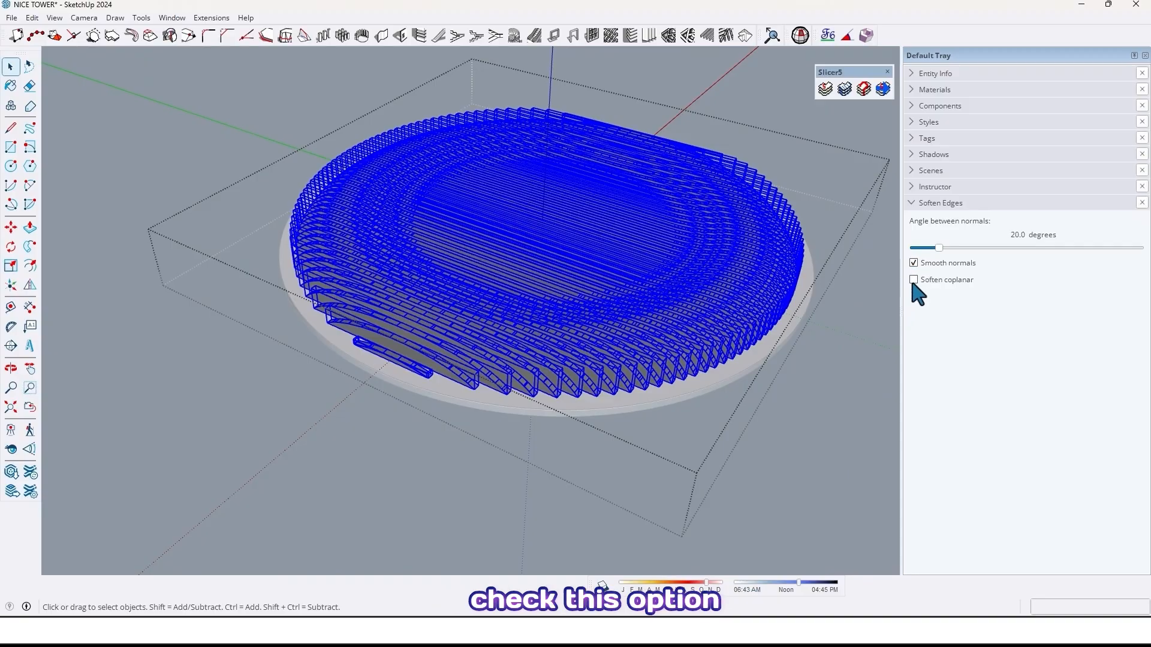
click(913, 279)
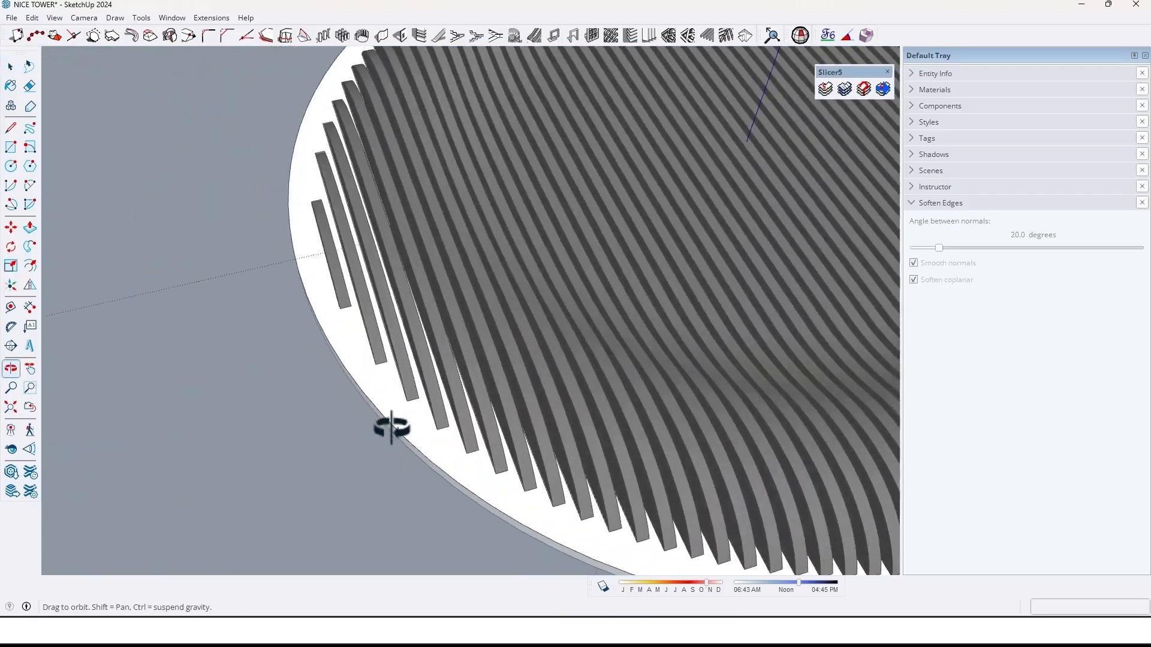
Orbit toward the centre of the fin ring and unhide the central white mirror disc
drag(392, 429, 558, 579)
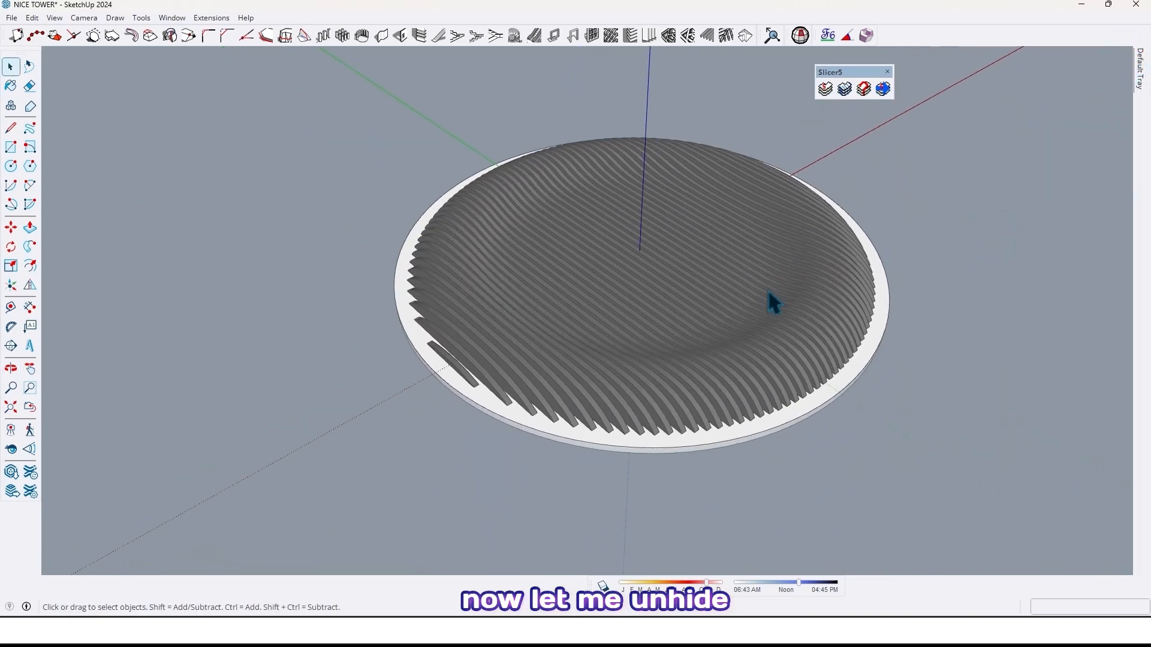
drag(771, 300, 746, 121)
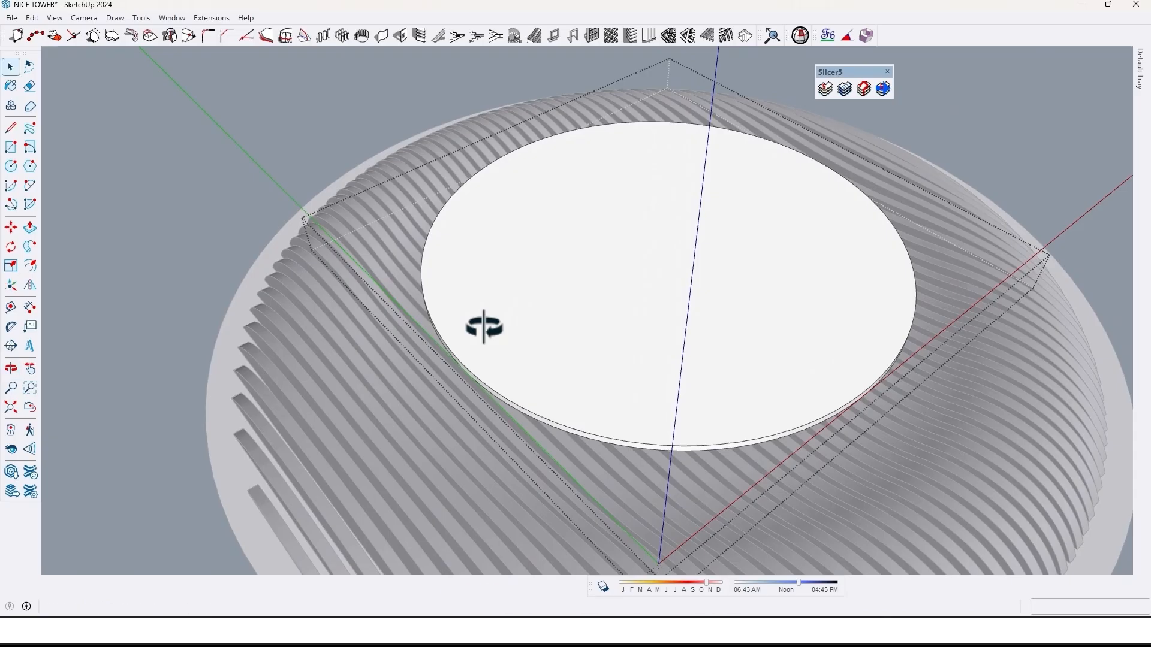
Scale the central mirror disc about its centre by a factor of 1.13
click(29, 266)
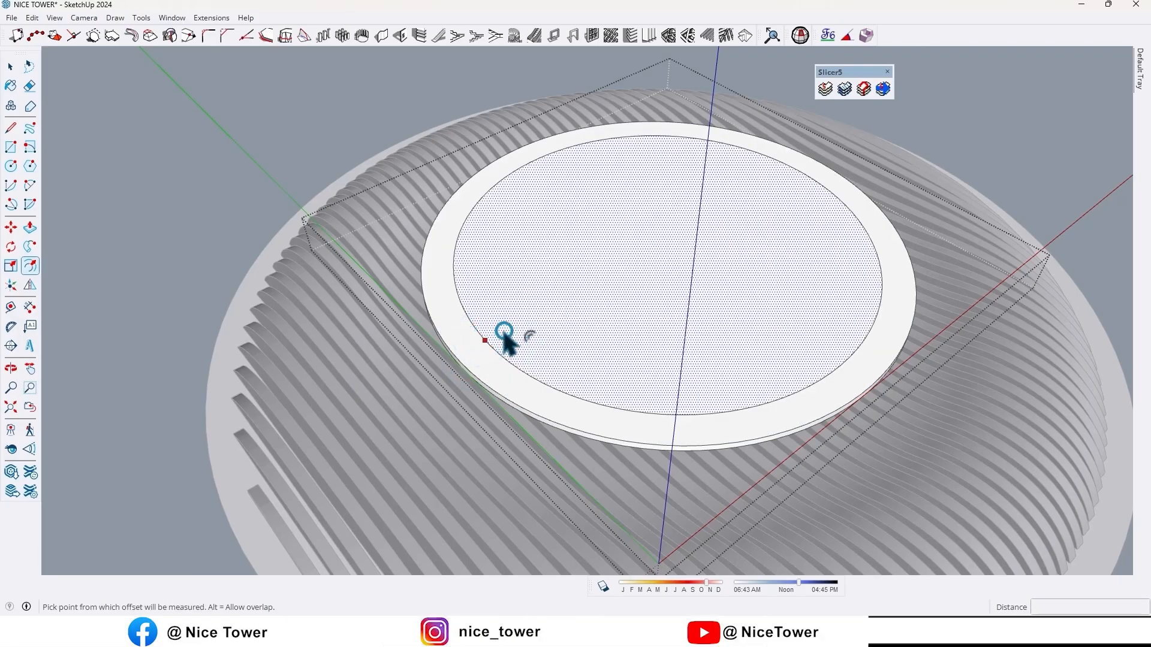
click(503, 334)
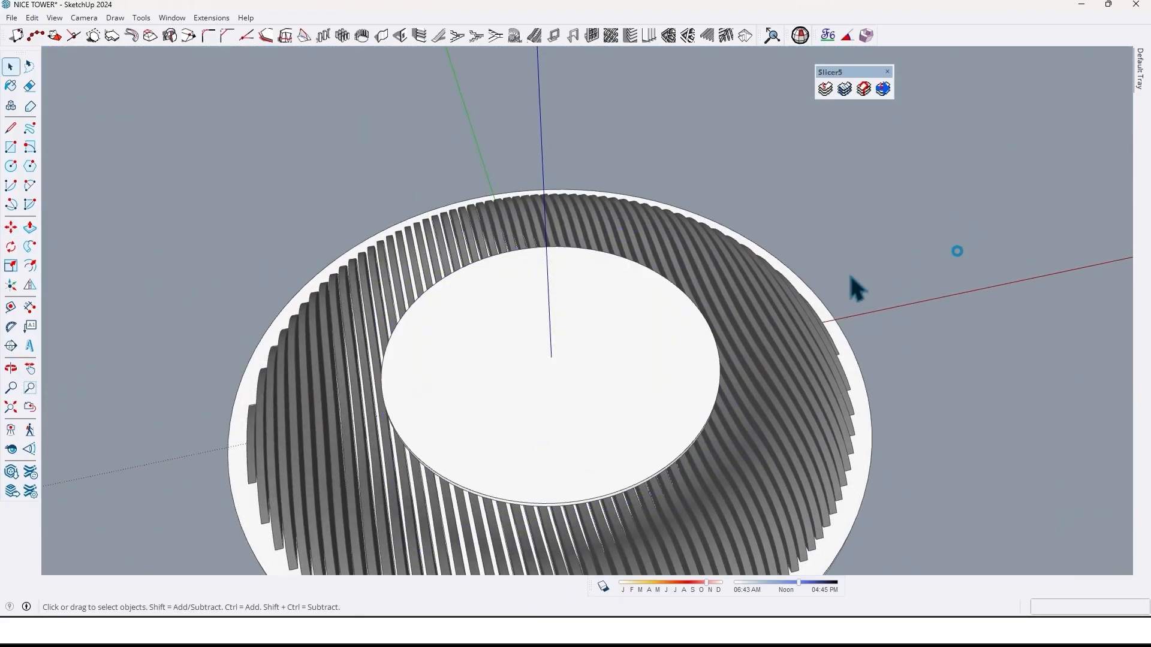
drag(851, 287, 646, 331)
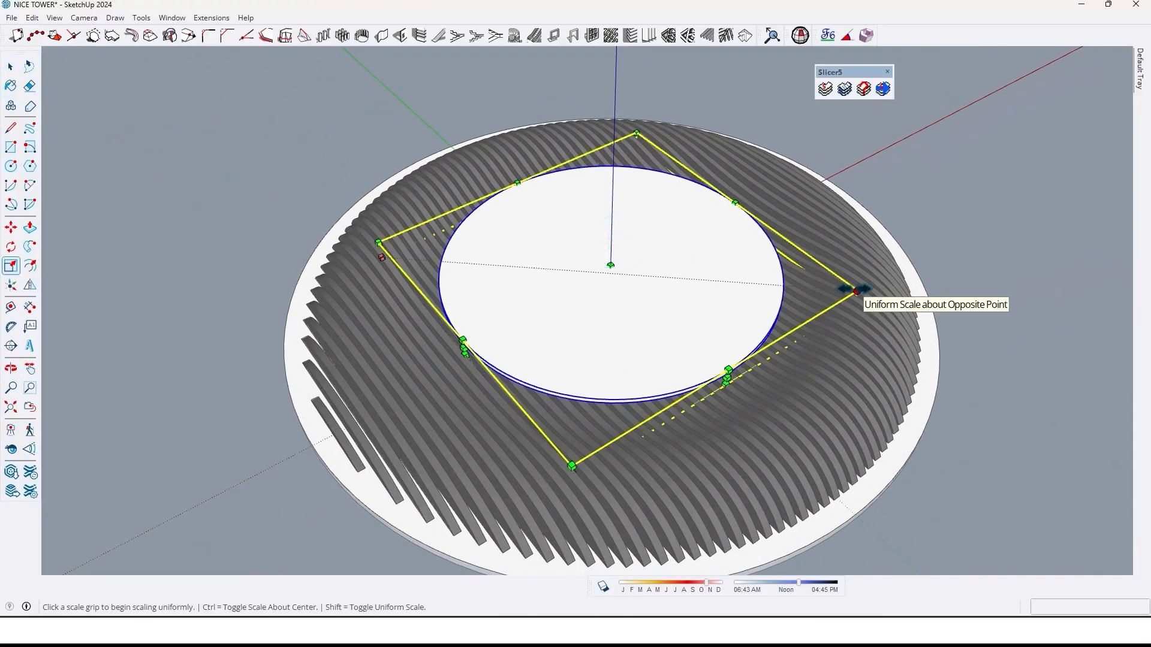
drag(855, 290, 889, 294)
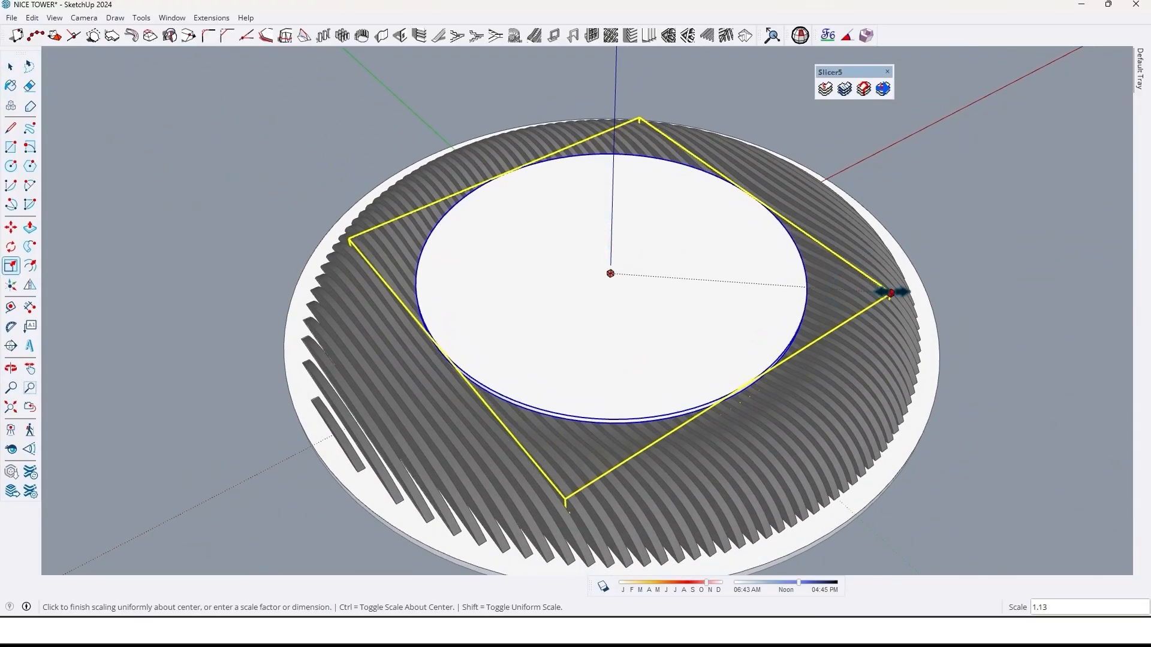
drag(888, 293, 899, 293)
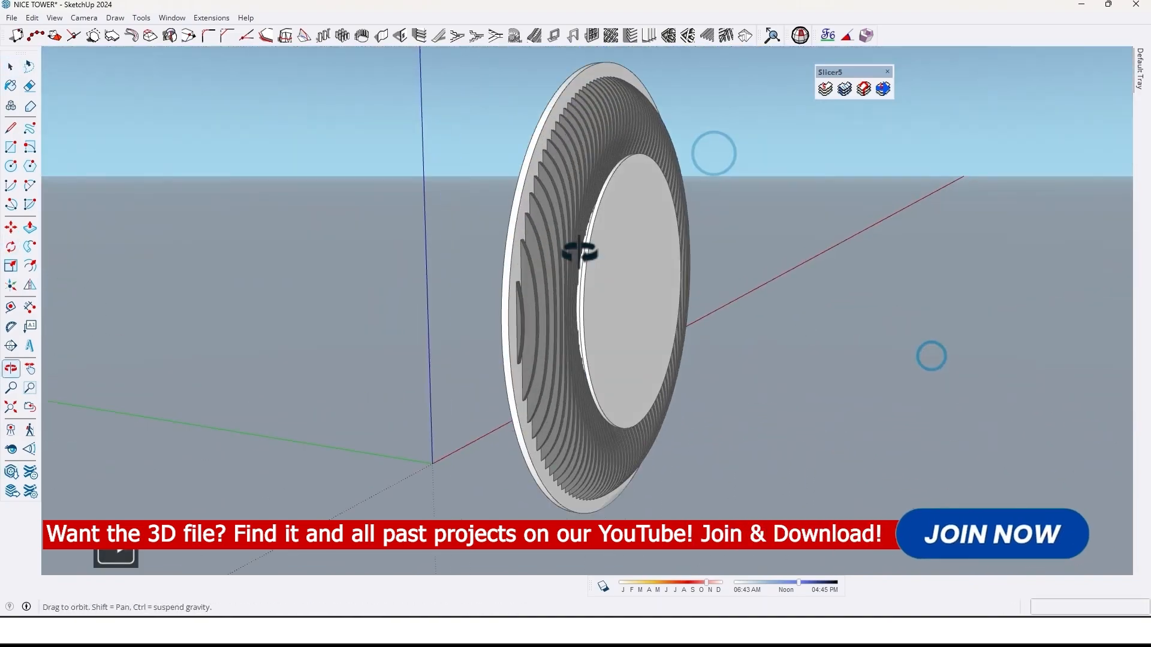
drag(579, 250, 455, 425)
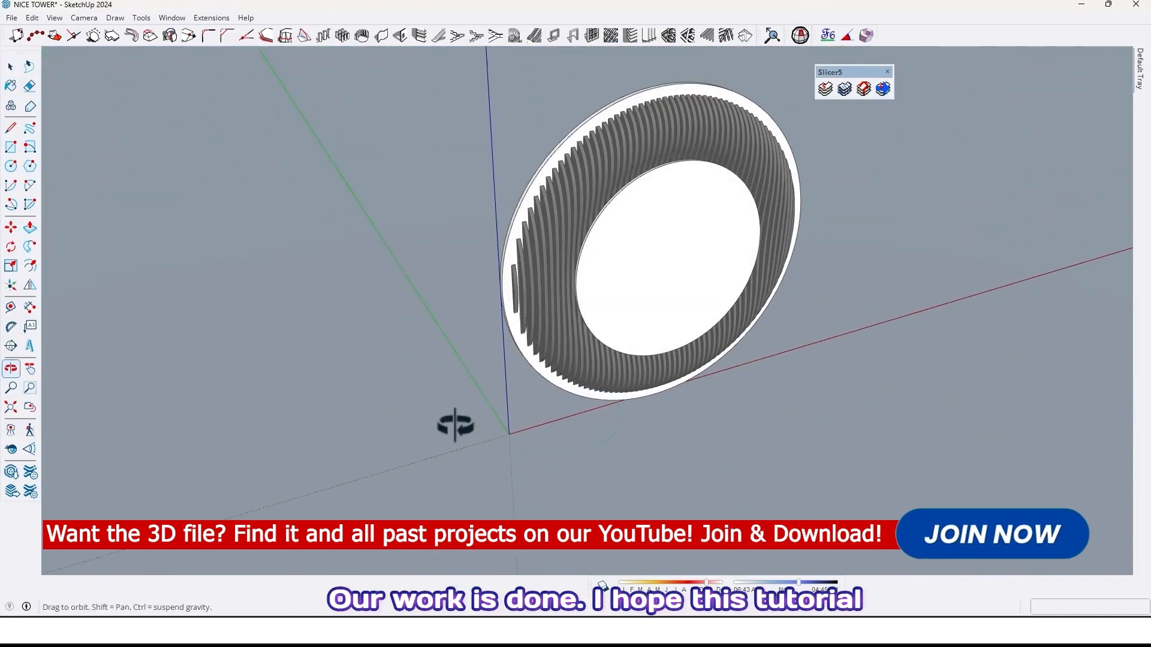
drag(455, 426, 194, 124)
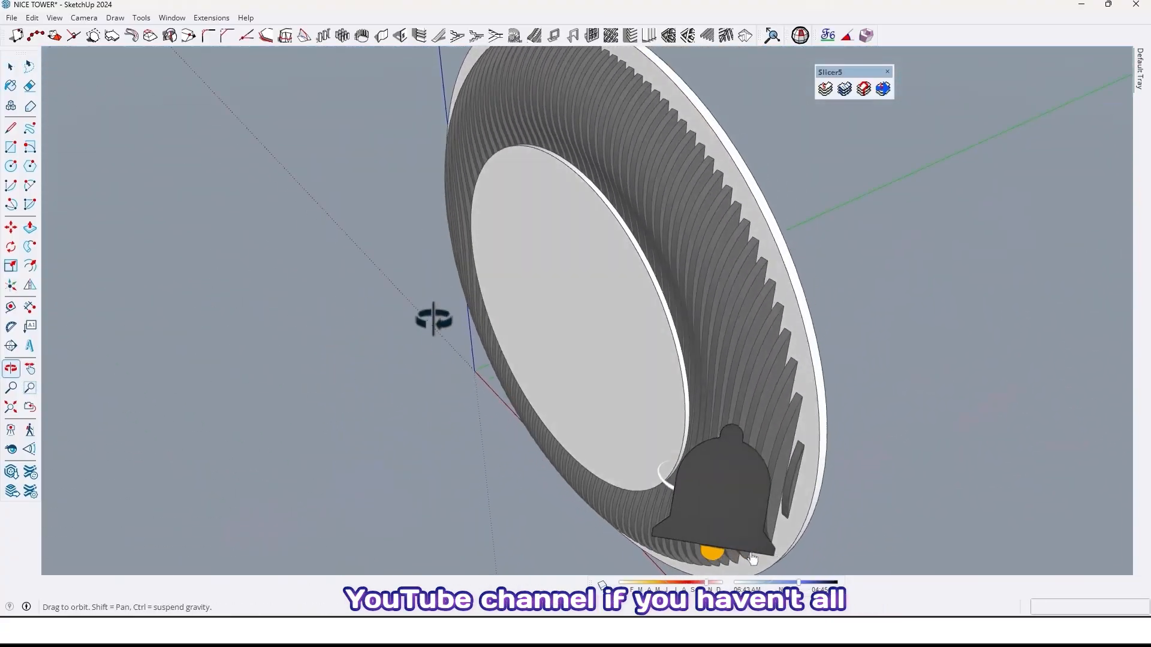
drag(433, 319, 470, 161)
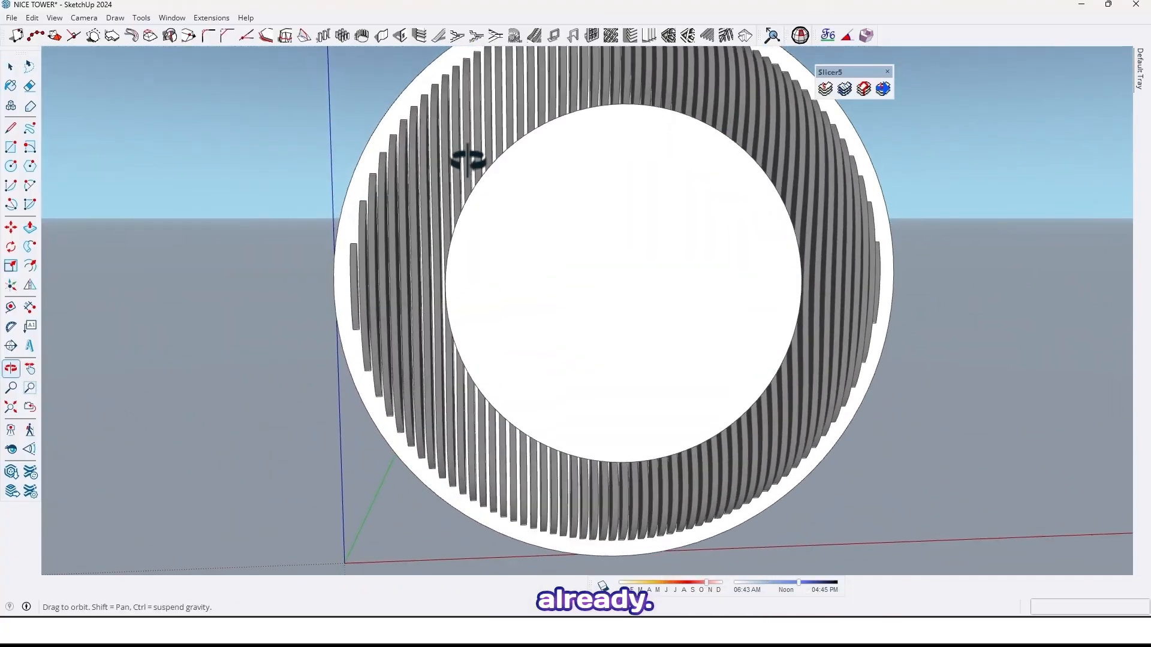